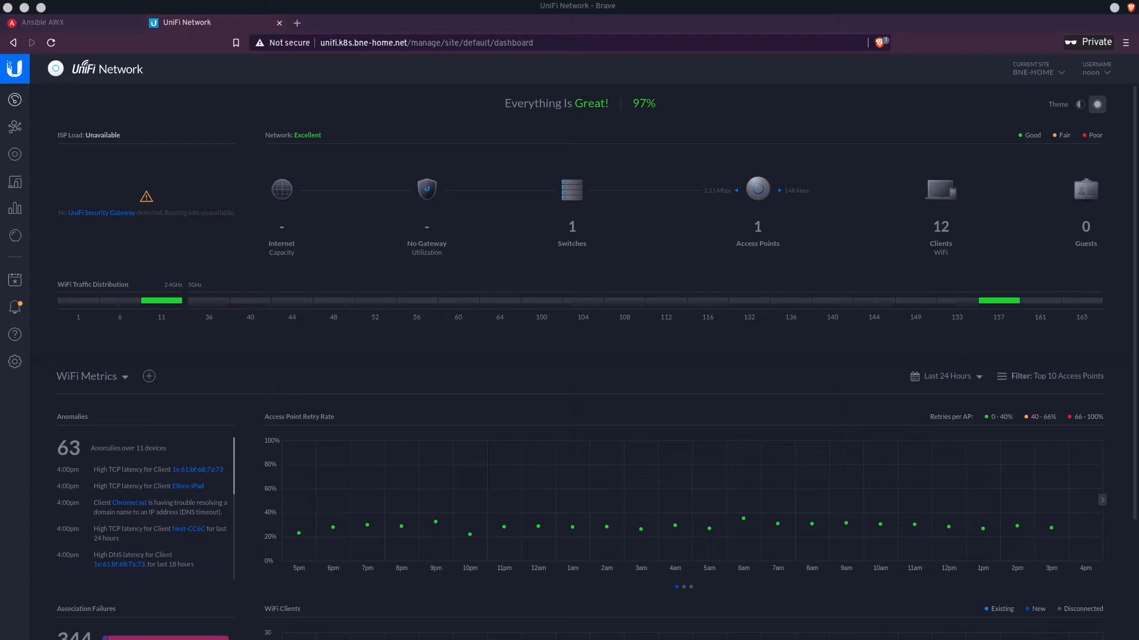
pyautogui.moveTo(840, 182)
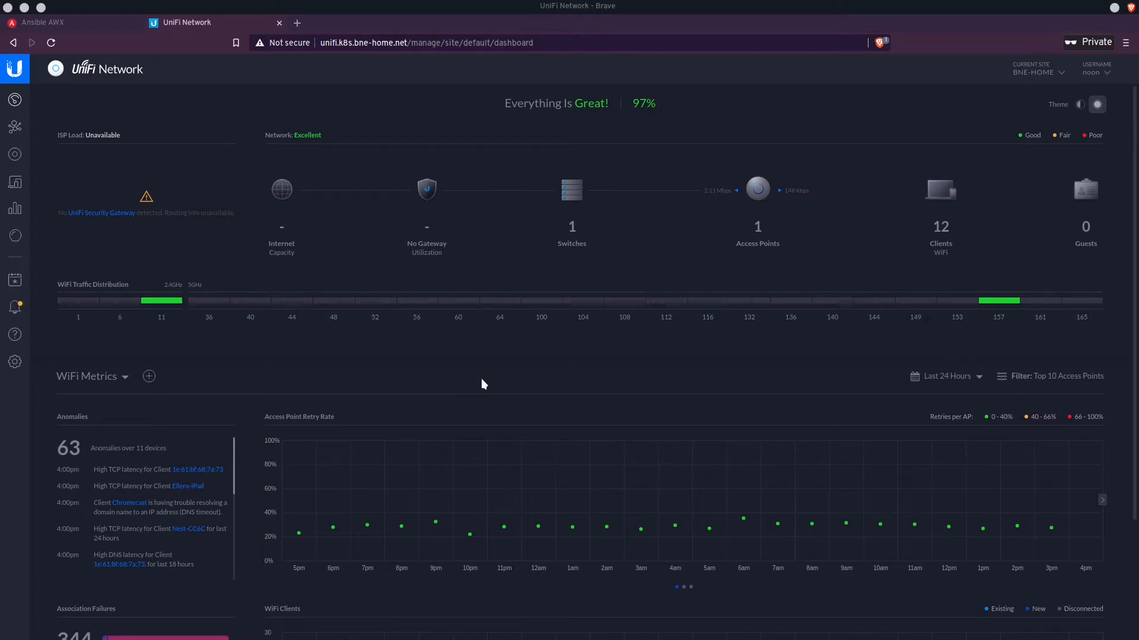
pyautogui.moveTo(486, 385)
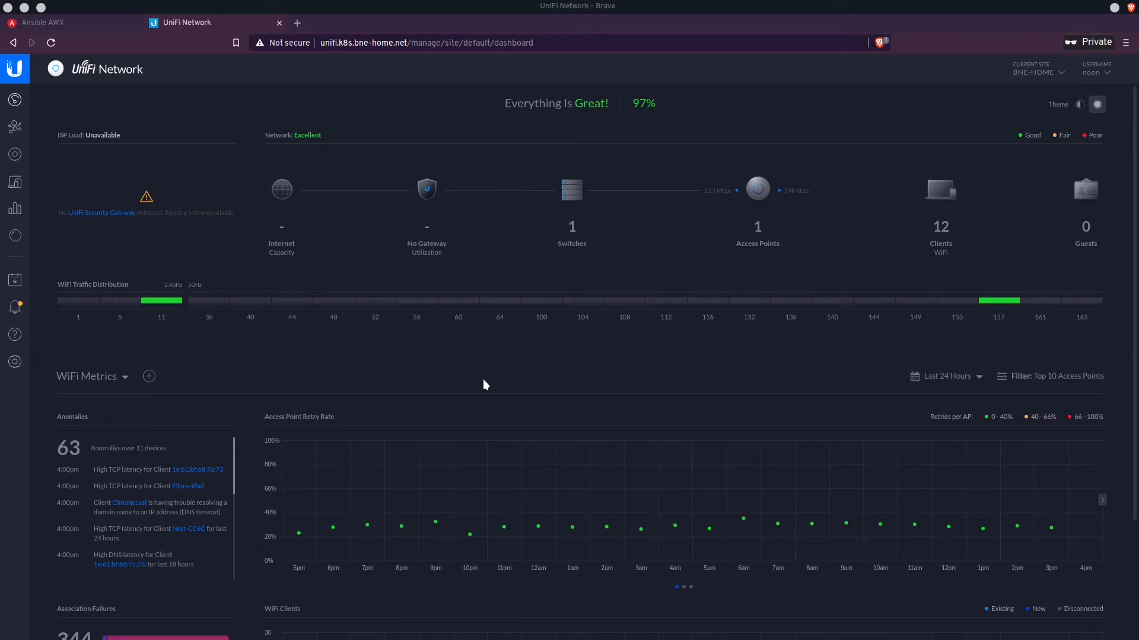
pyautogui.moveTo(15, 362)
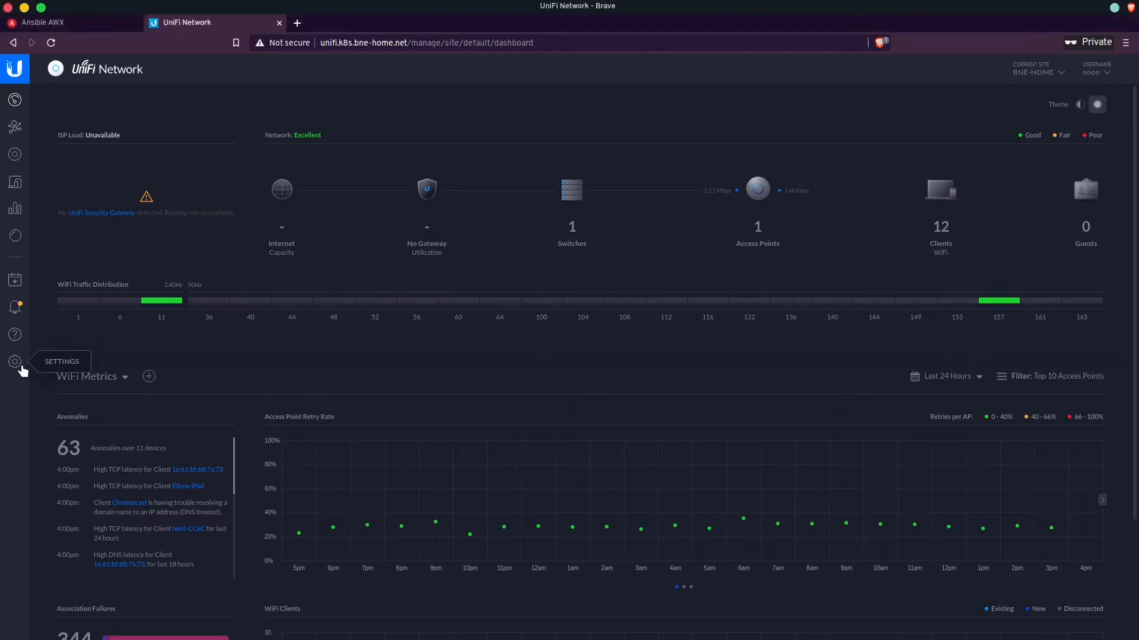
# Step: Open UniFi System Settings and scroll to the Backup / Restore automatic backup schedule
pyautogui.click(15, 361)
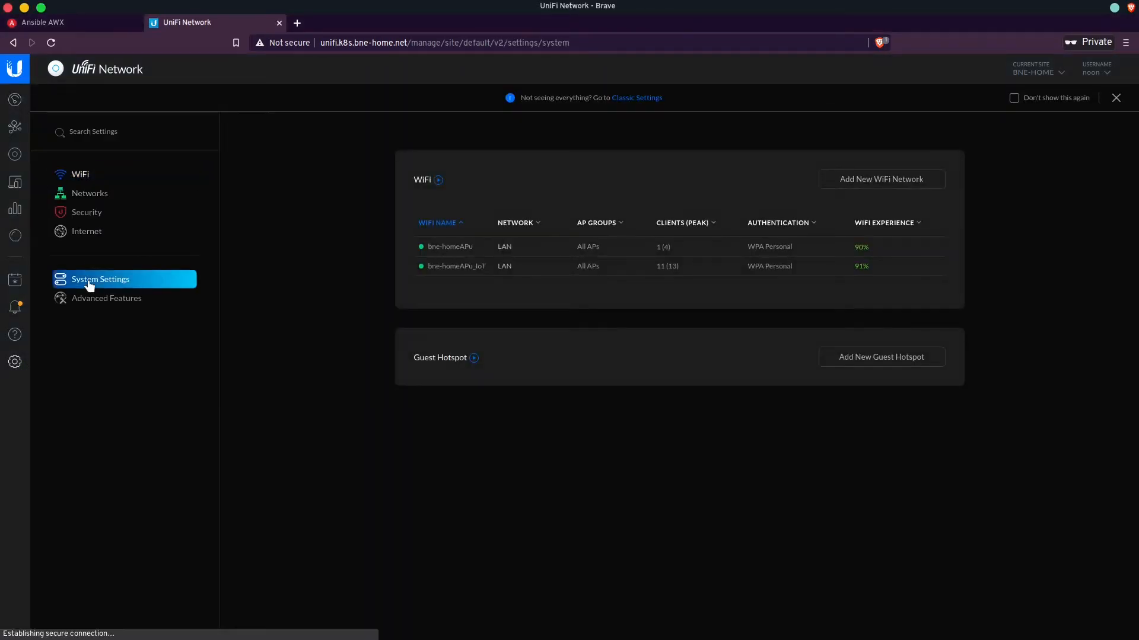
pyautogui.click(100, 279)
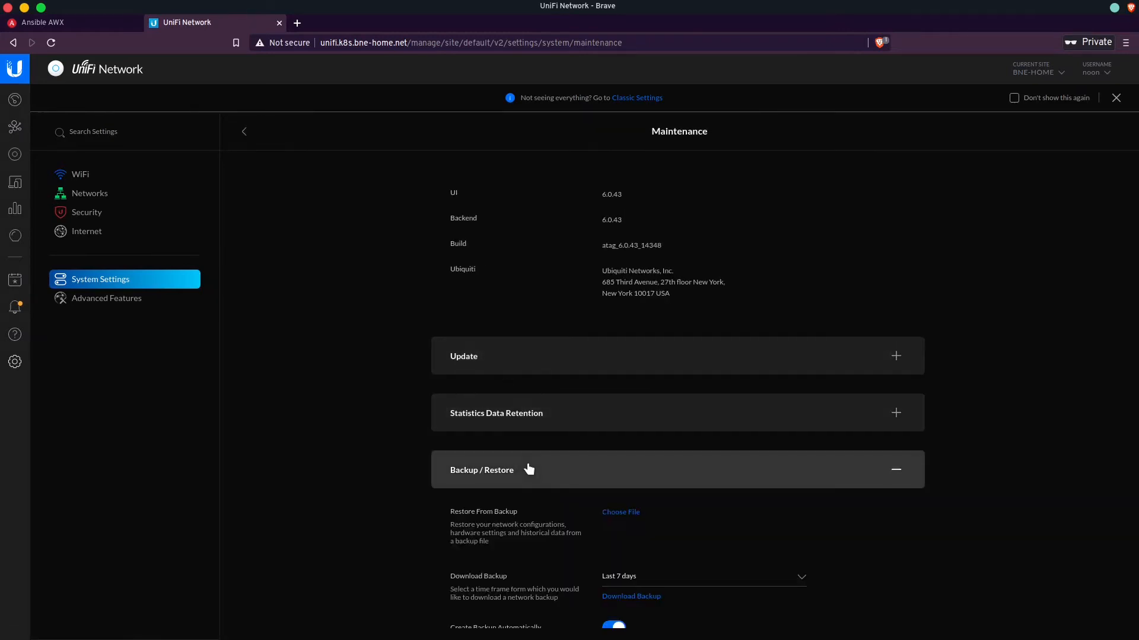
pyautogui.scroll(-3)
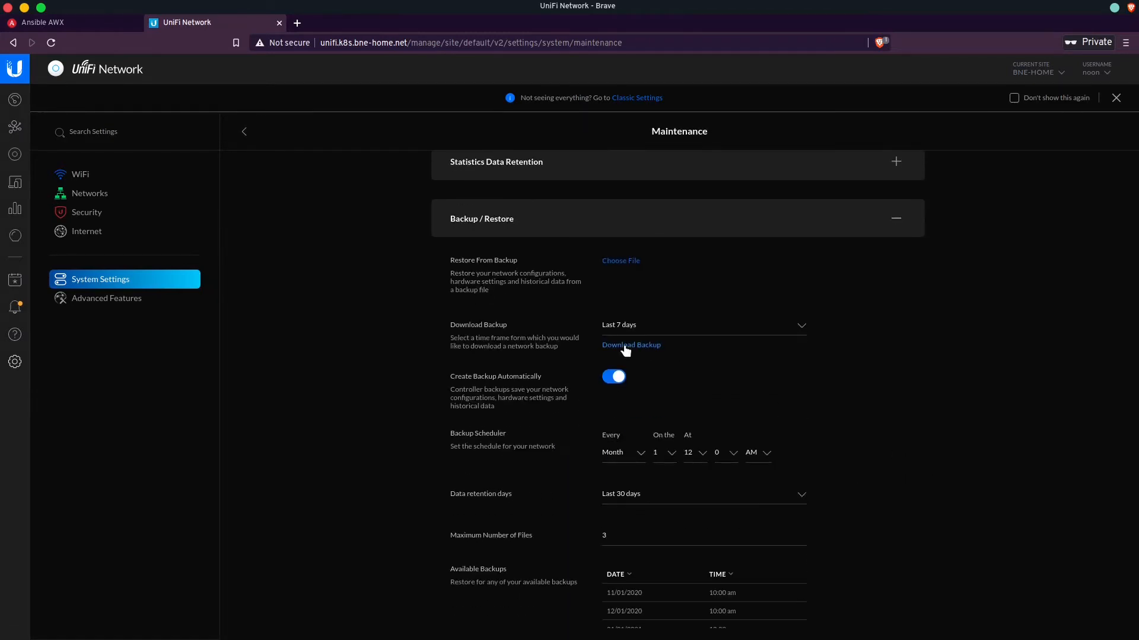
pyautogui.moveTo(922, 400)
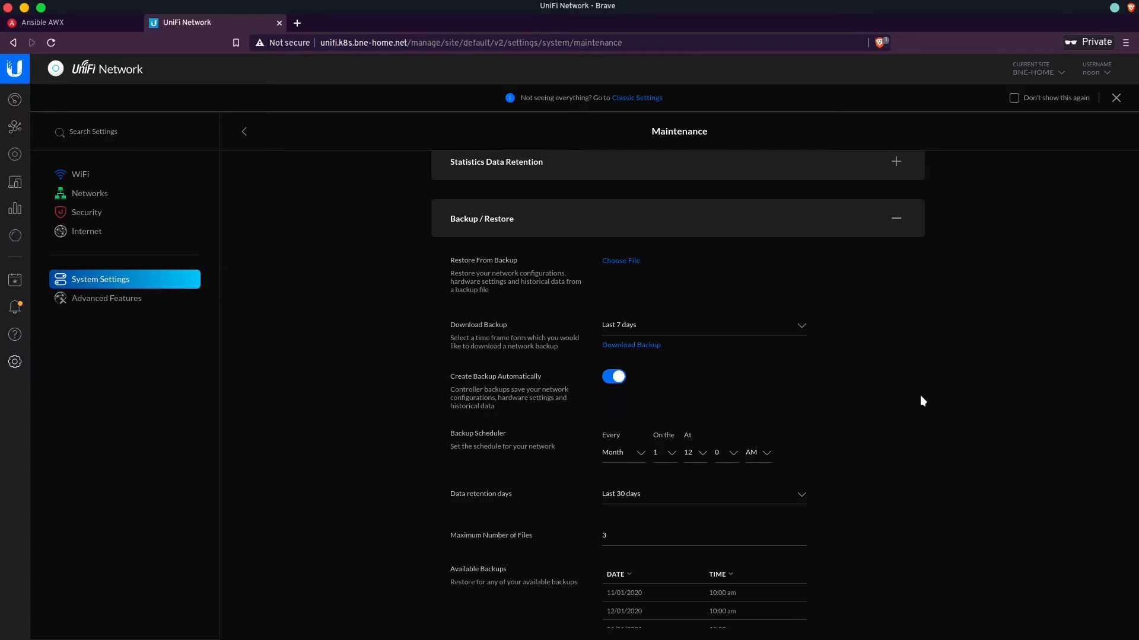
pyautogui.moveTo(885, 354)
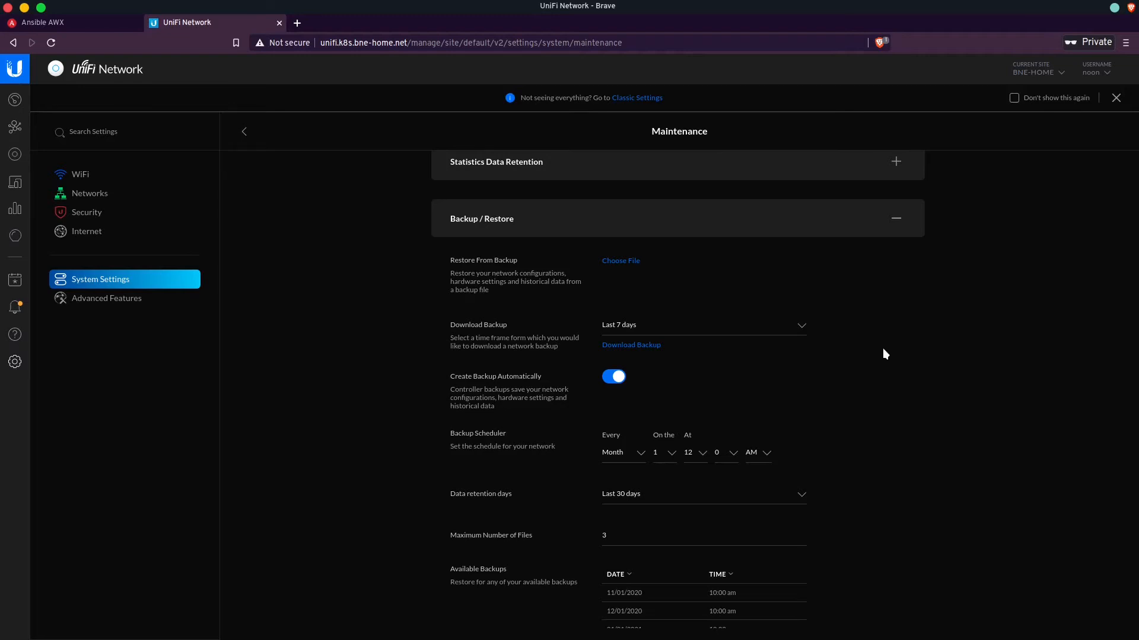
pyautogui.moveTo(117, 56)
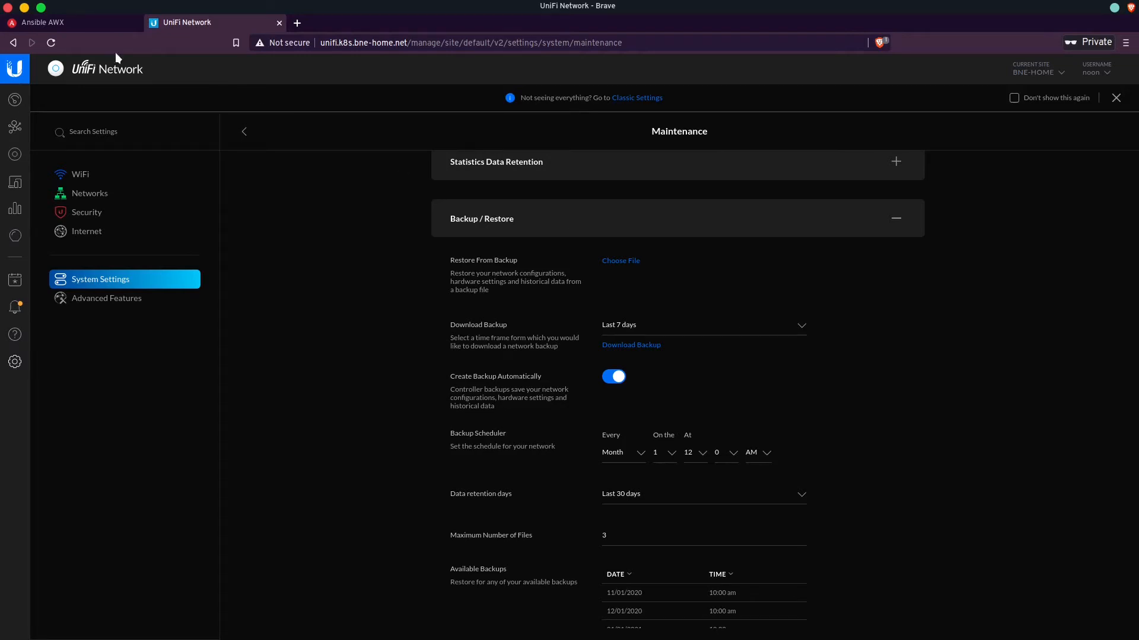
pyautogui.moveTo(72, 25)
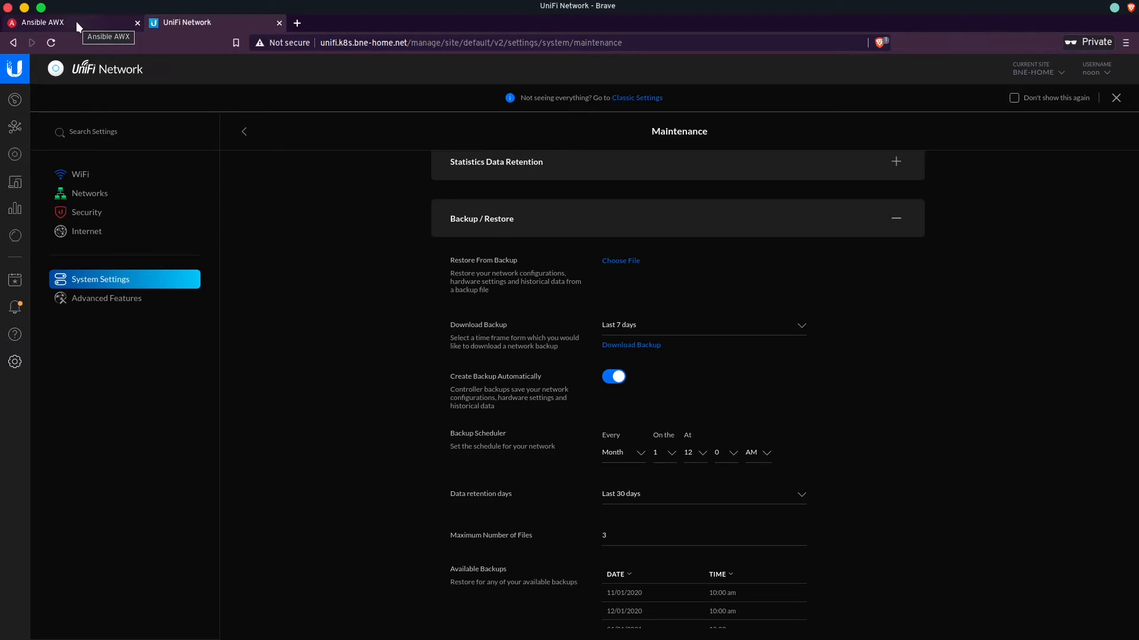
# Step: In AWX Jobs, open job 69 – Unifi Backup Workflow to view its output graph
pyautogui.click(42, 23)
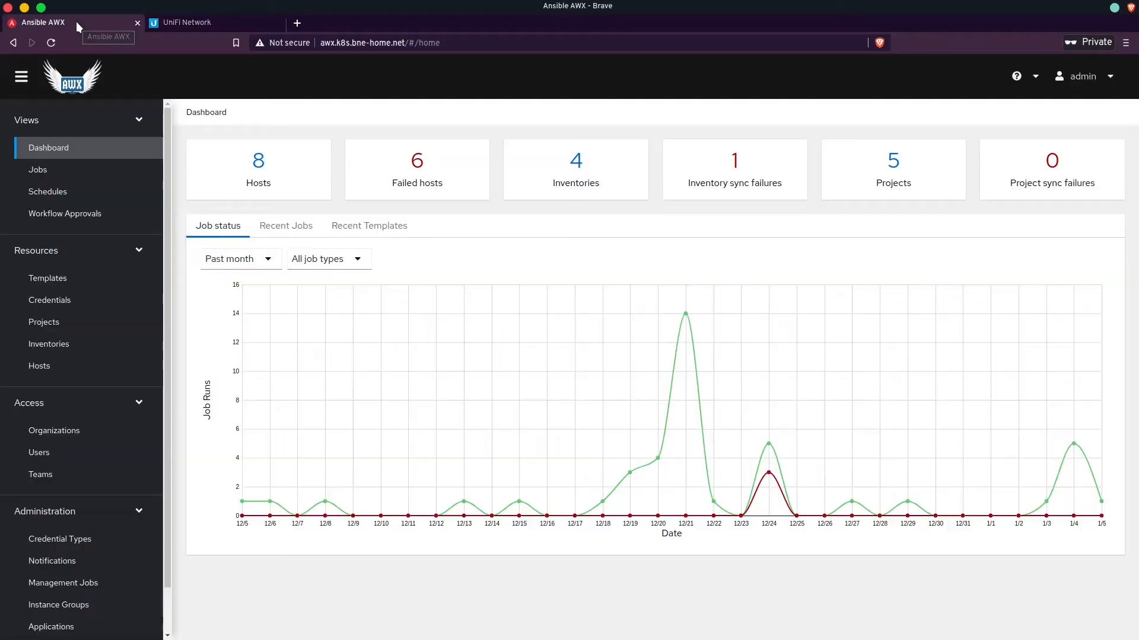
pyautogui.click(37, 170)
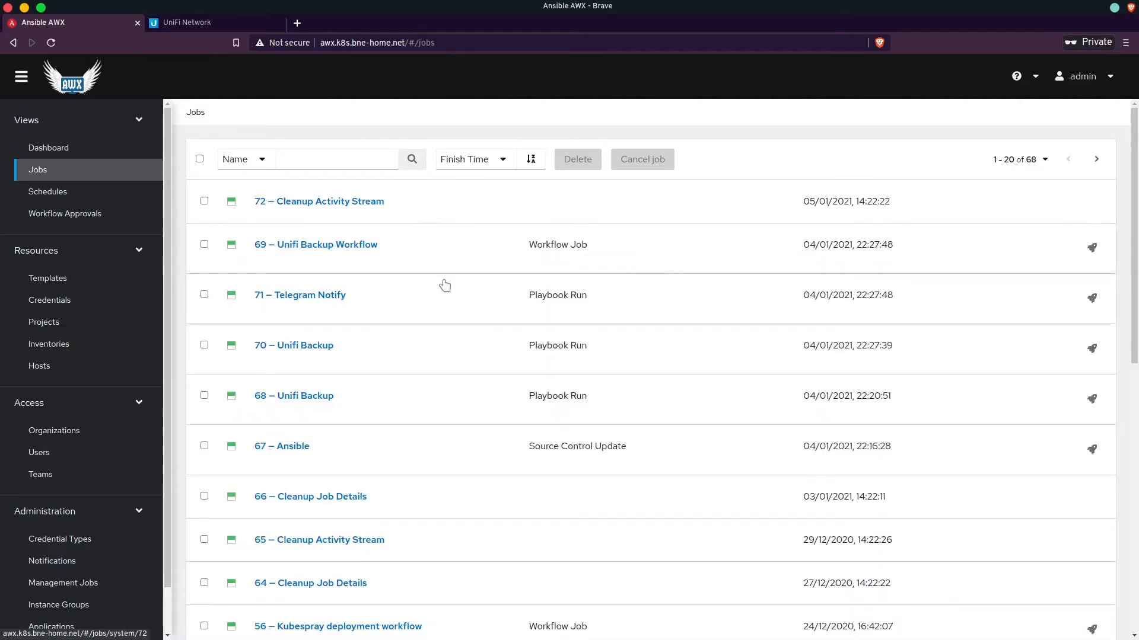
pyautogui.click(314, 245)
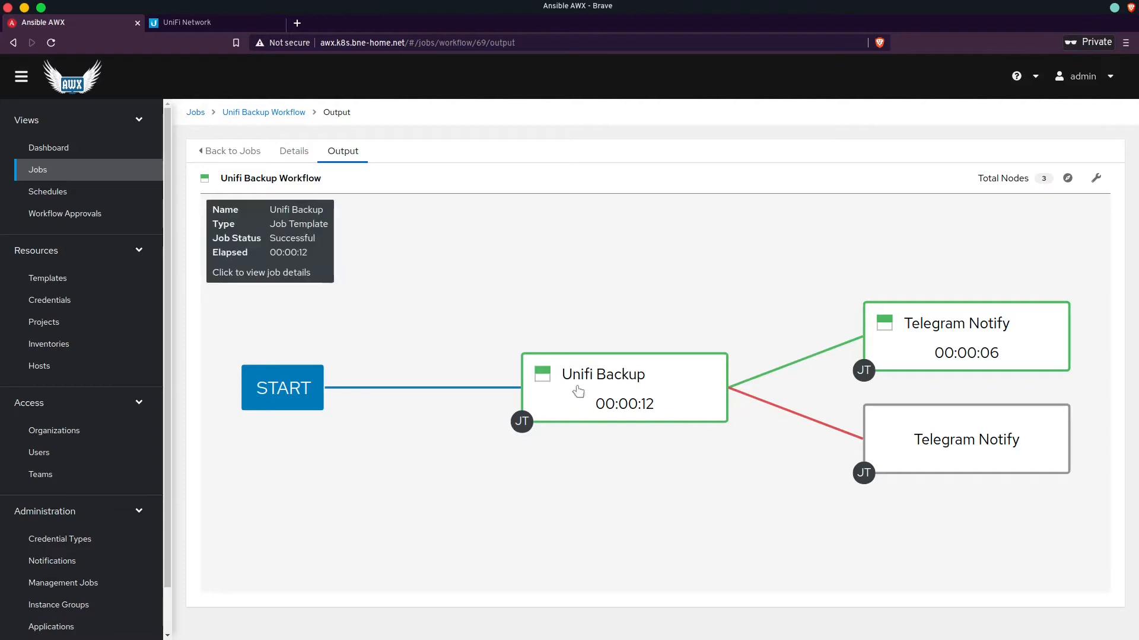
pyautogui.moveTo(650, 383)
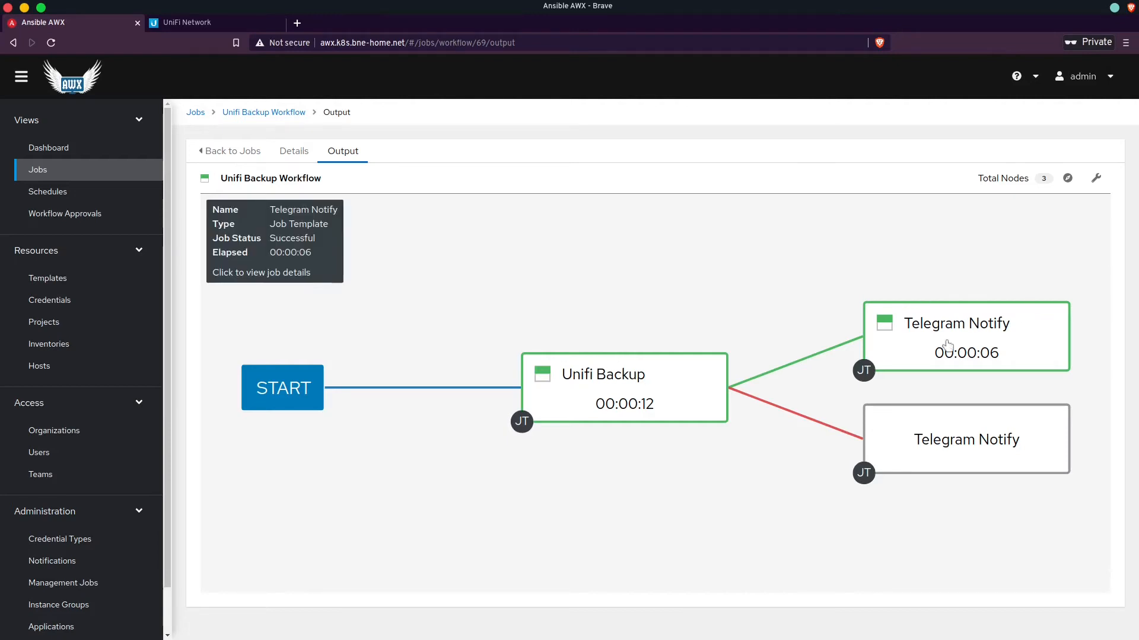
pyautogui.moveTo(942, 343)
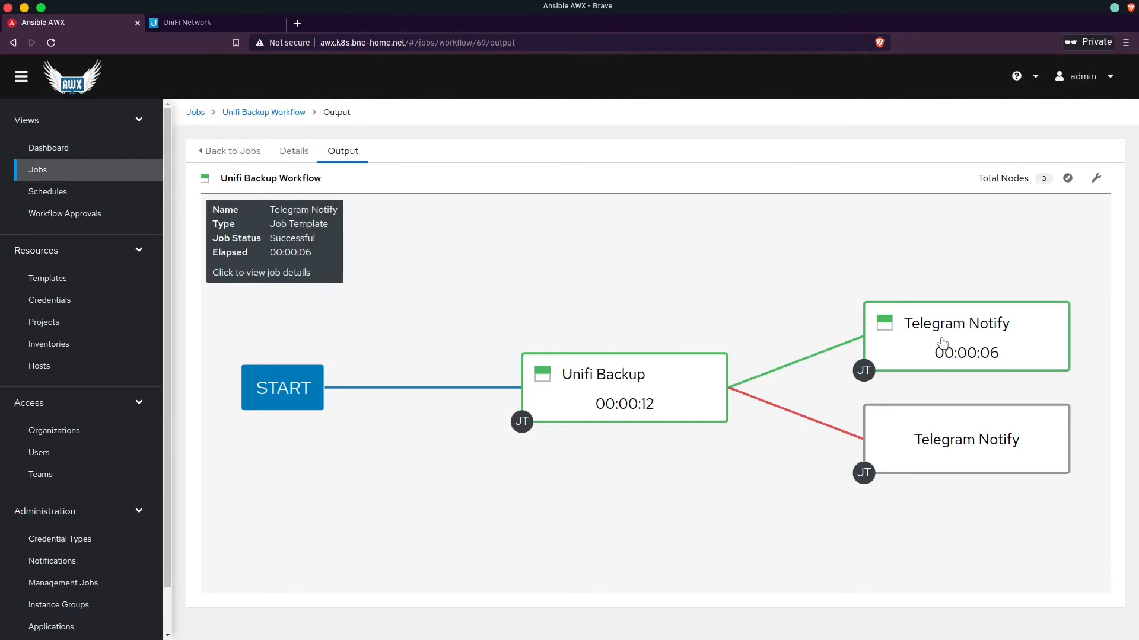
pyautogui.moveTo(1035, 476)
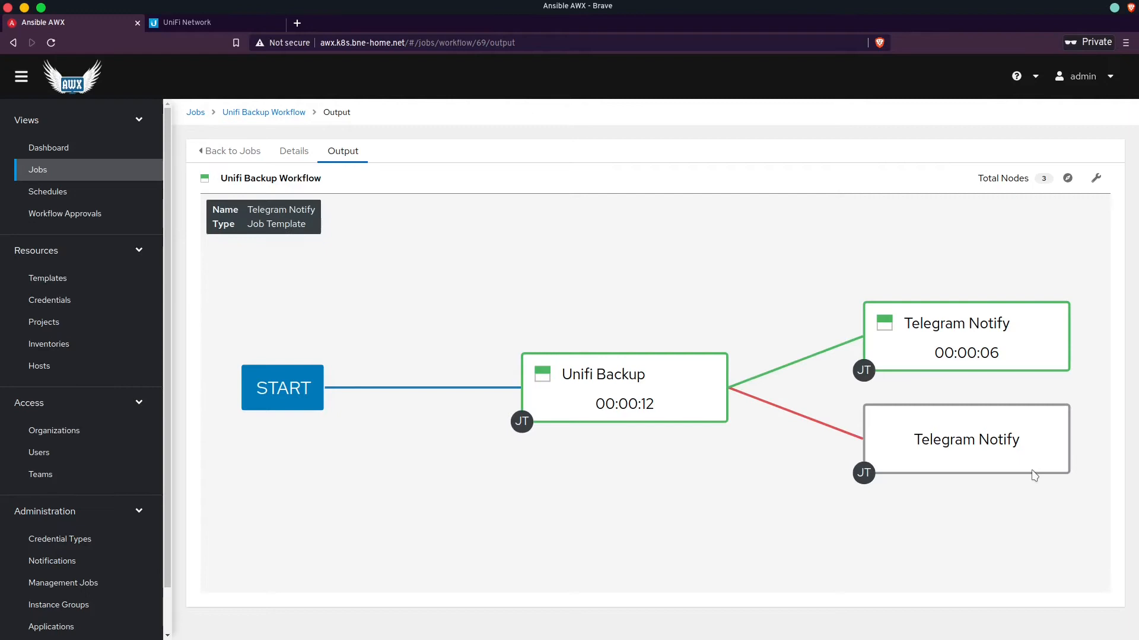
pyautogui.moveTo(63, 179)
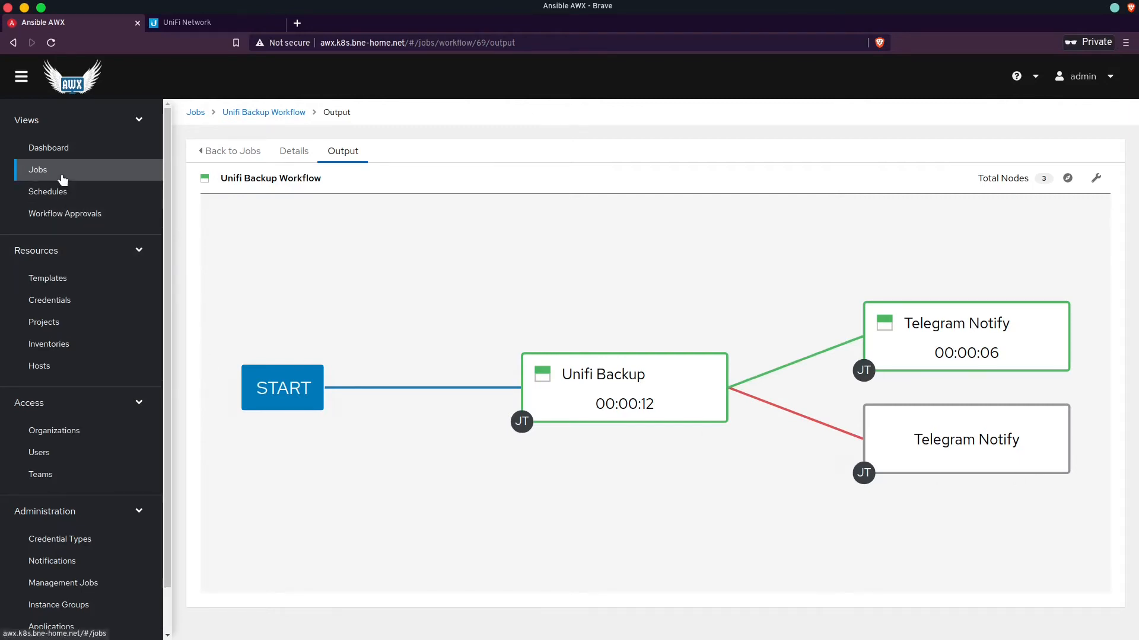
# Step: From the AWX job list, open job 56 – Kubespray deployment workflow
pyautogui.click(37, 170)
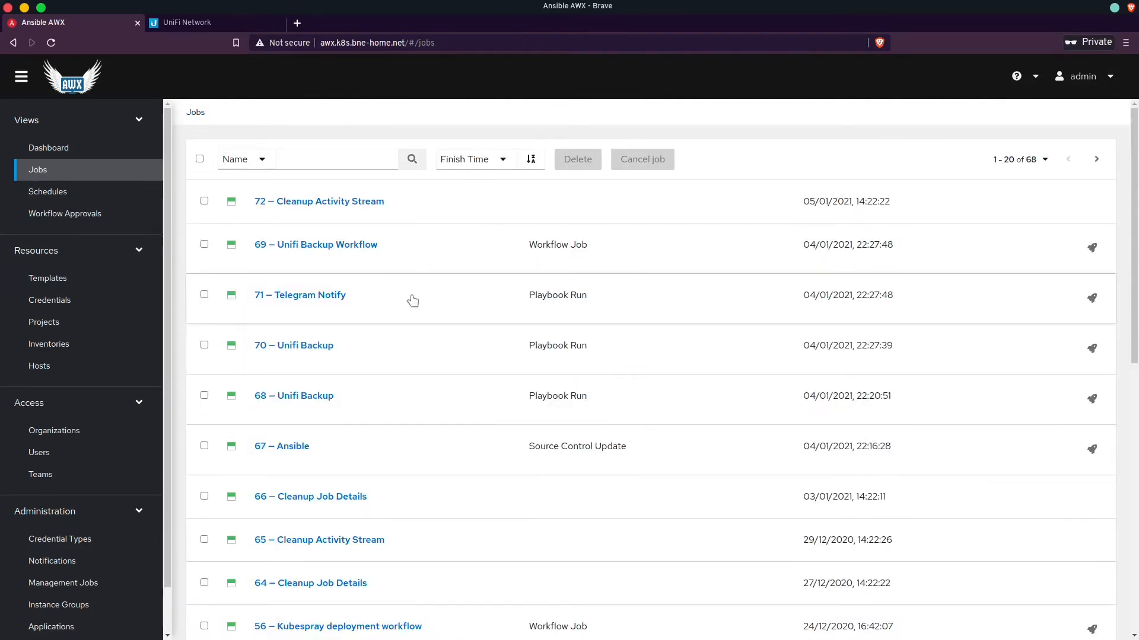
pyautogui.scroll(-3)
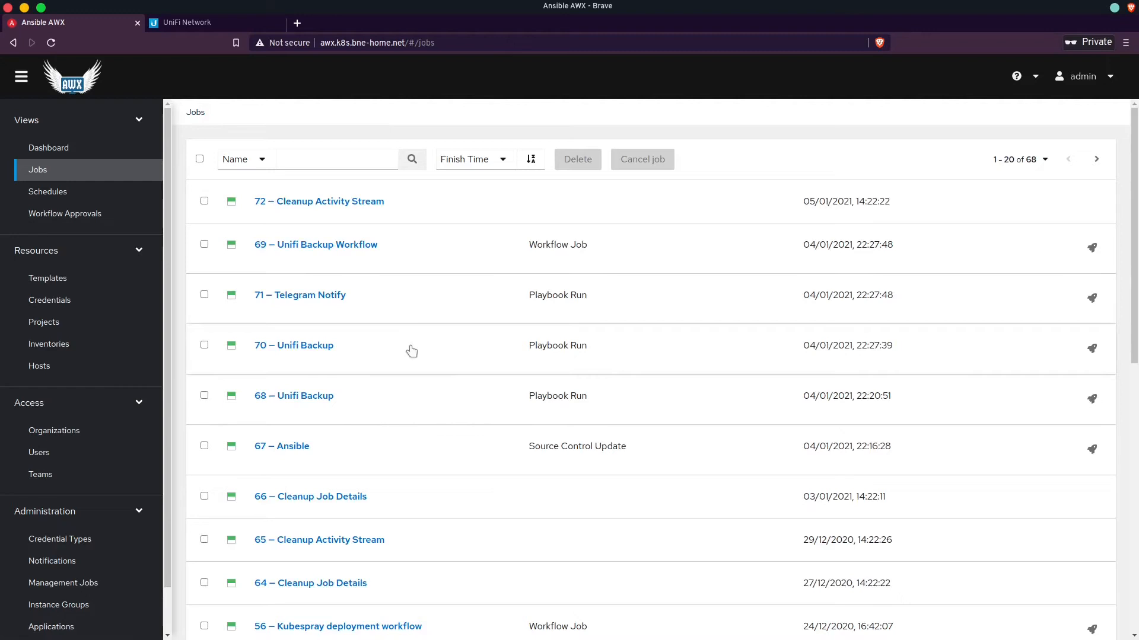
pyautogui.click(338, 627)
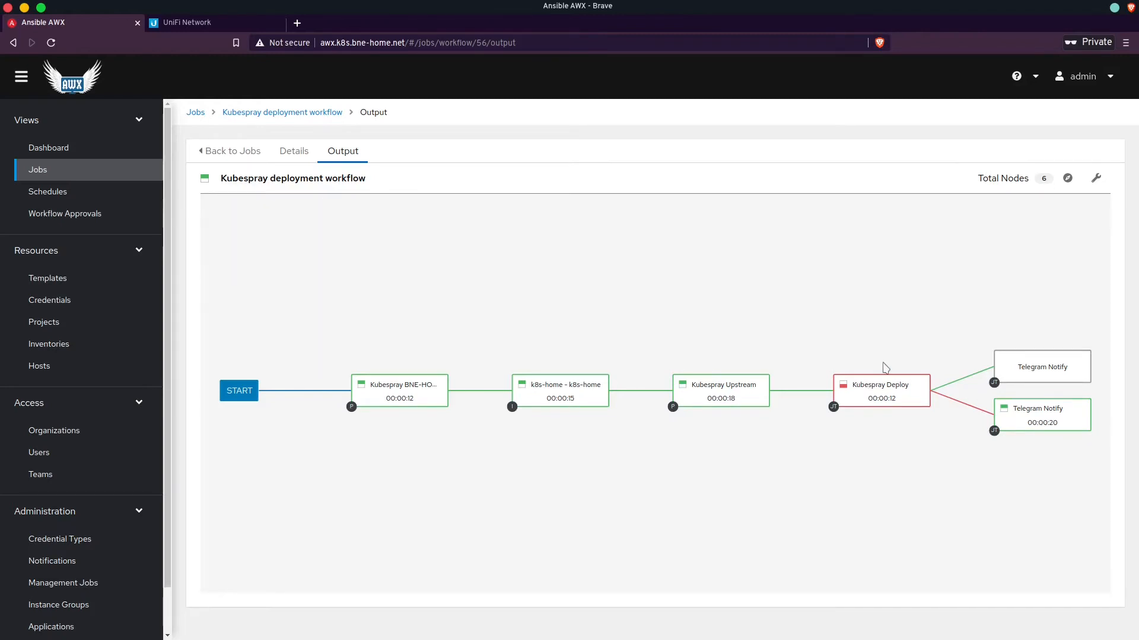
pyautogui.moveTo(882, 371)
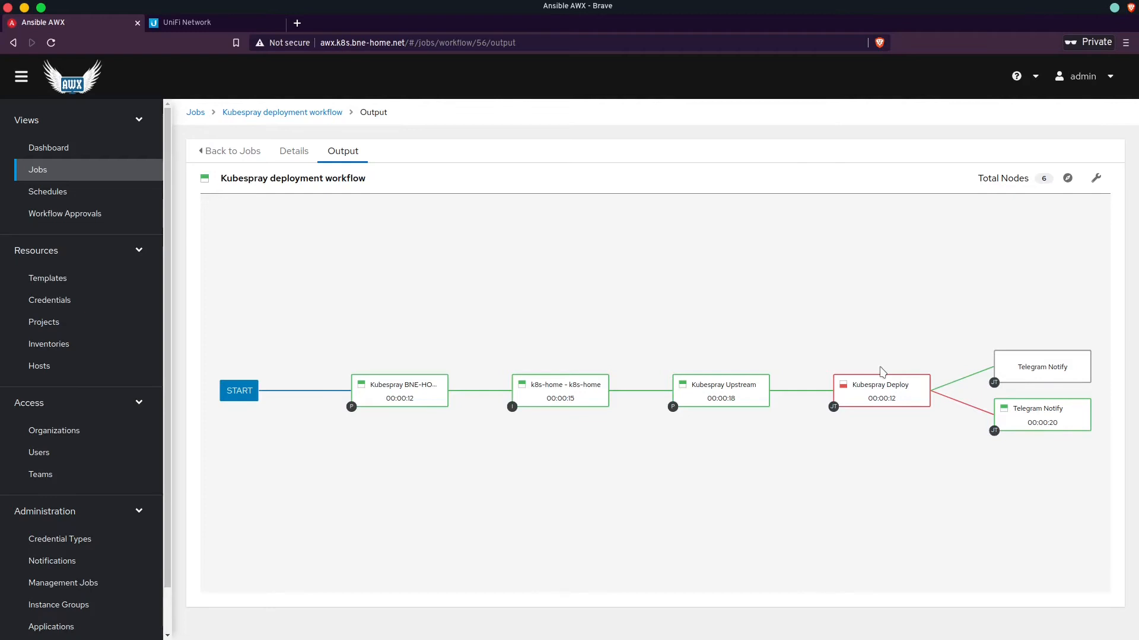
pyautogui.moveTo(796, 265)
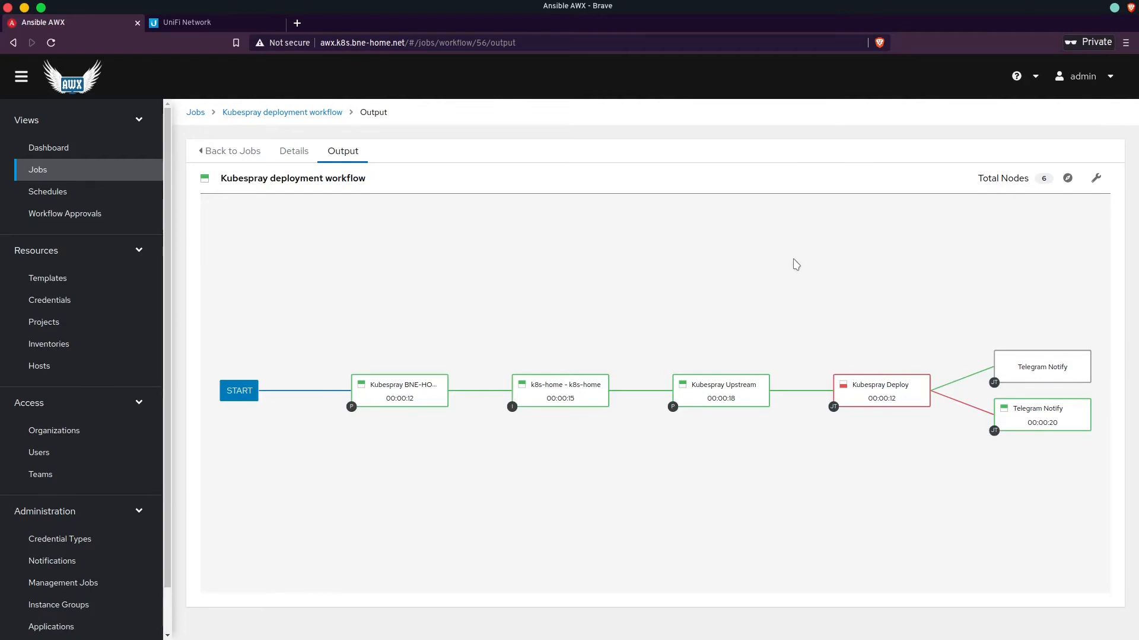
pyautogui.moveTo(430, 146)
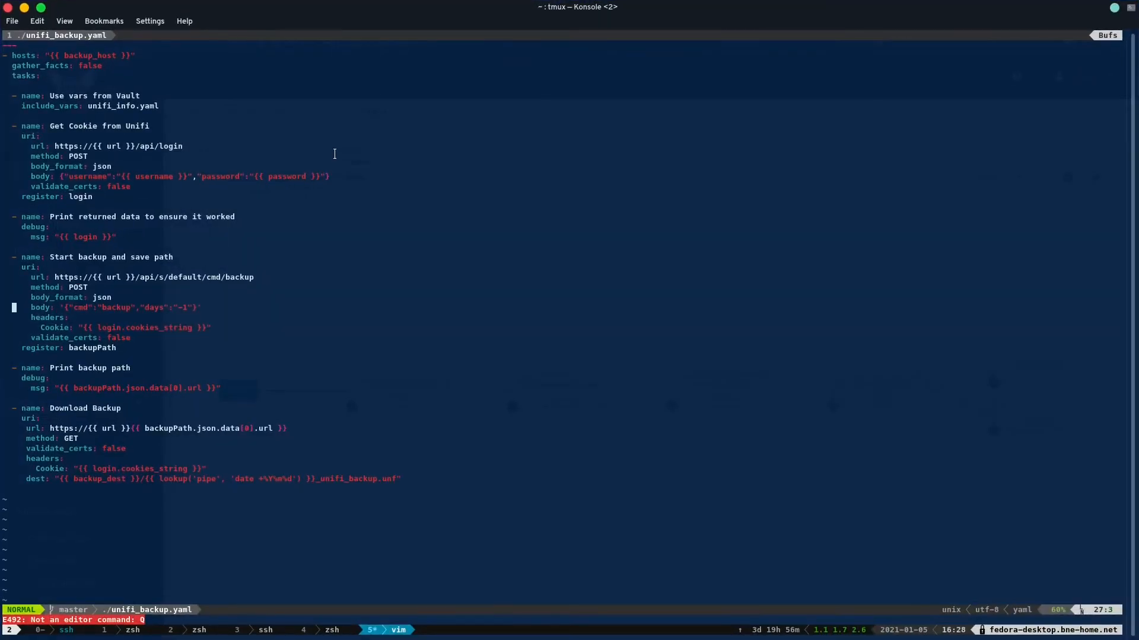
pyautogui.moveTo(431, 165)
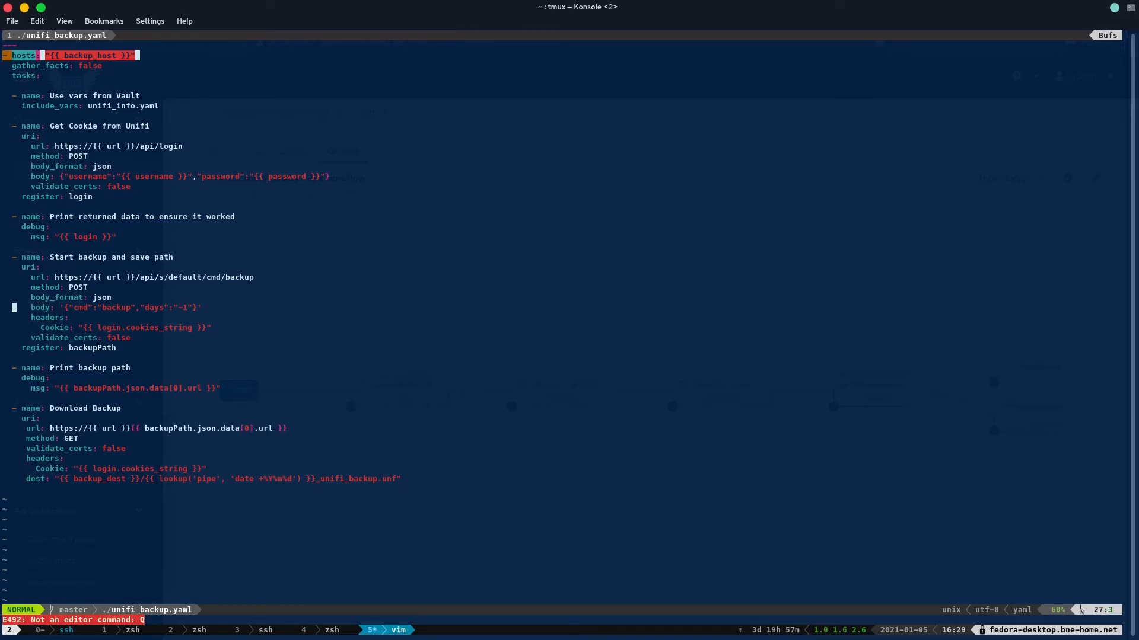
pyautogui.moveTo(497, 187)
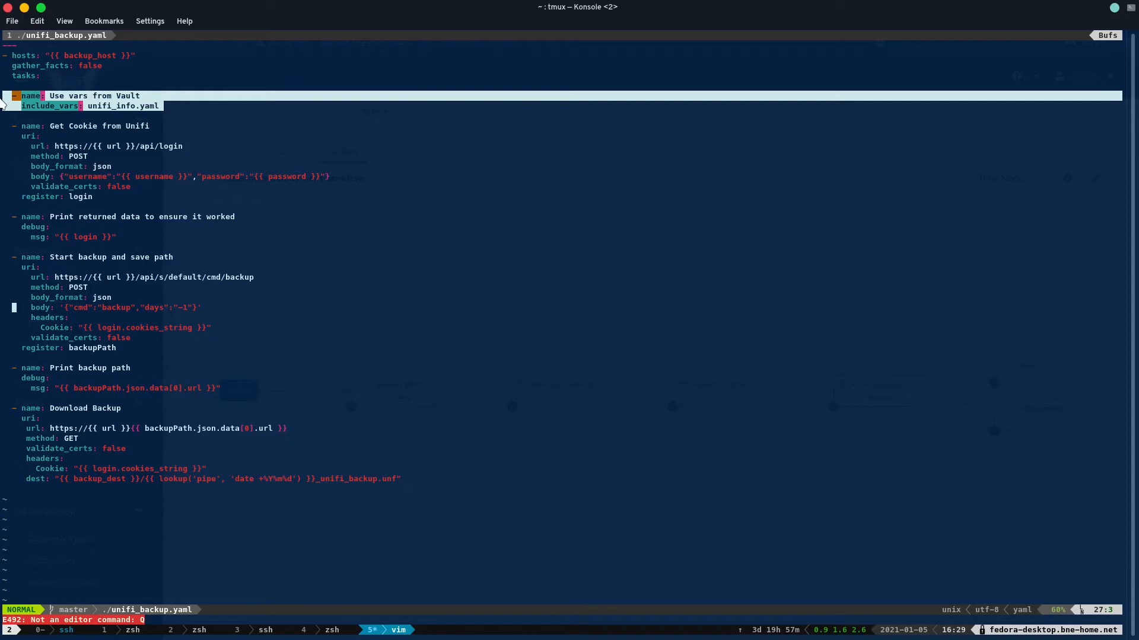
pyautogui.moveTo(340, 147)
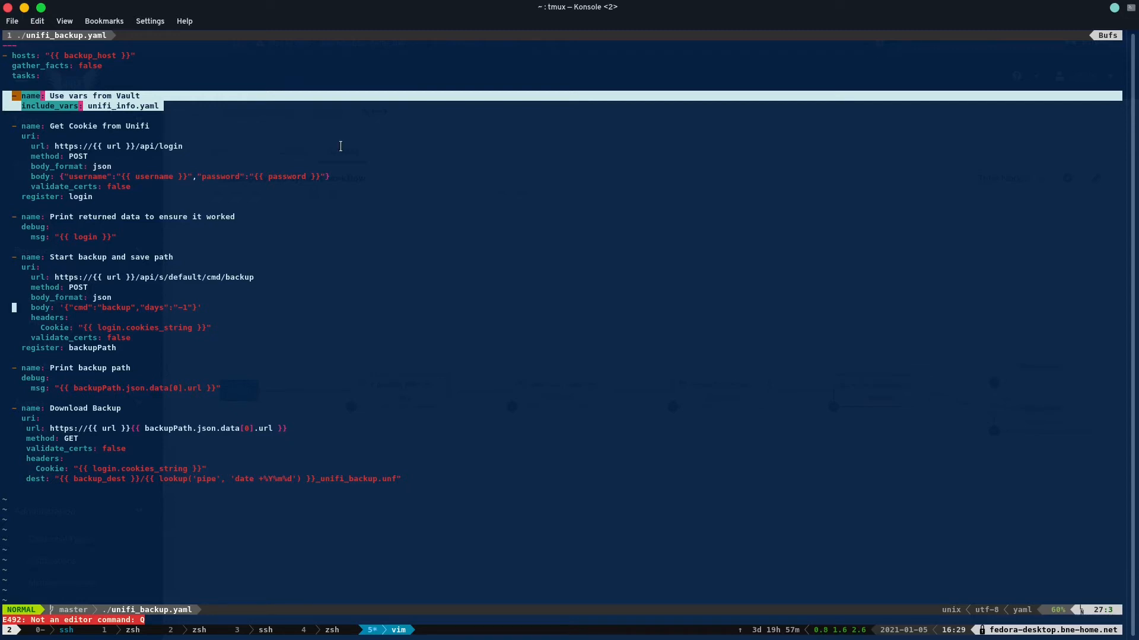
pyautogui.moveTo(335, 148)
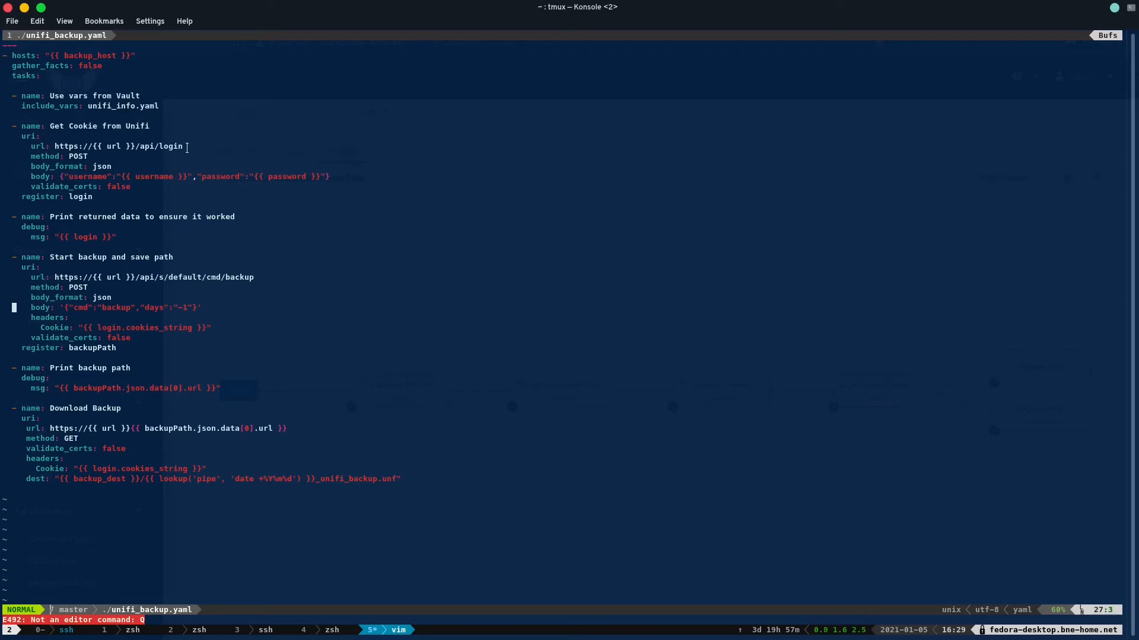
pyautogui.doubleClick(114, 146)
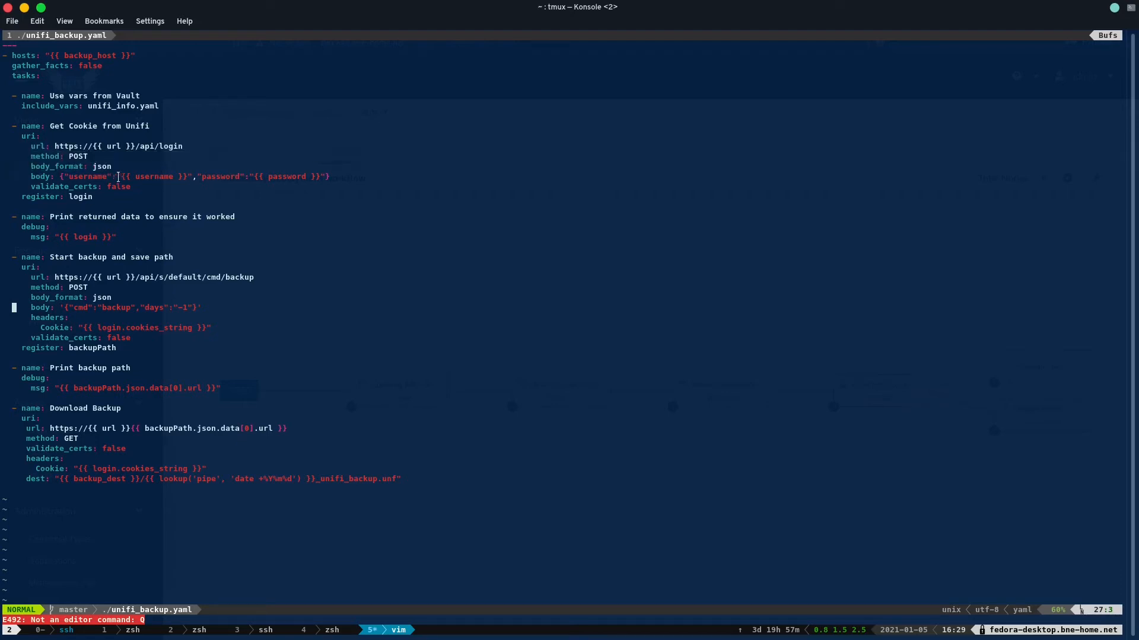
pyautogui.doubleClick(87, 176)
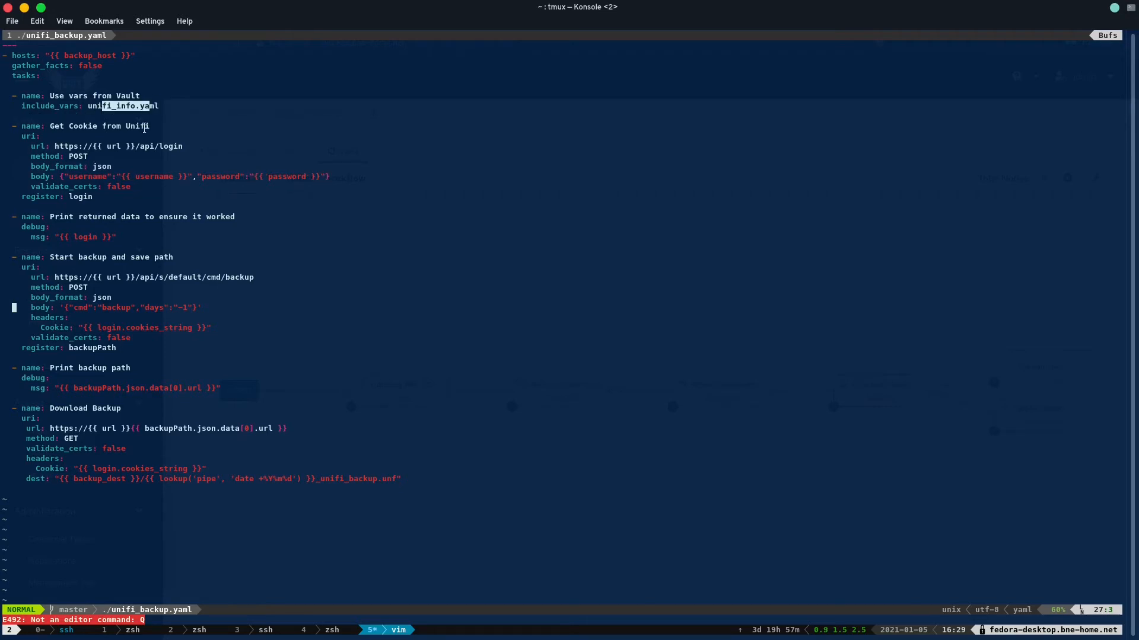
pyautogui.moveTo(133, 186)
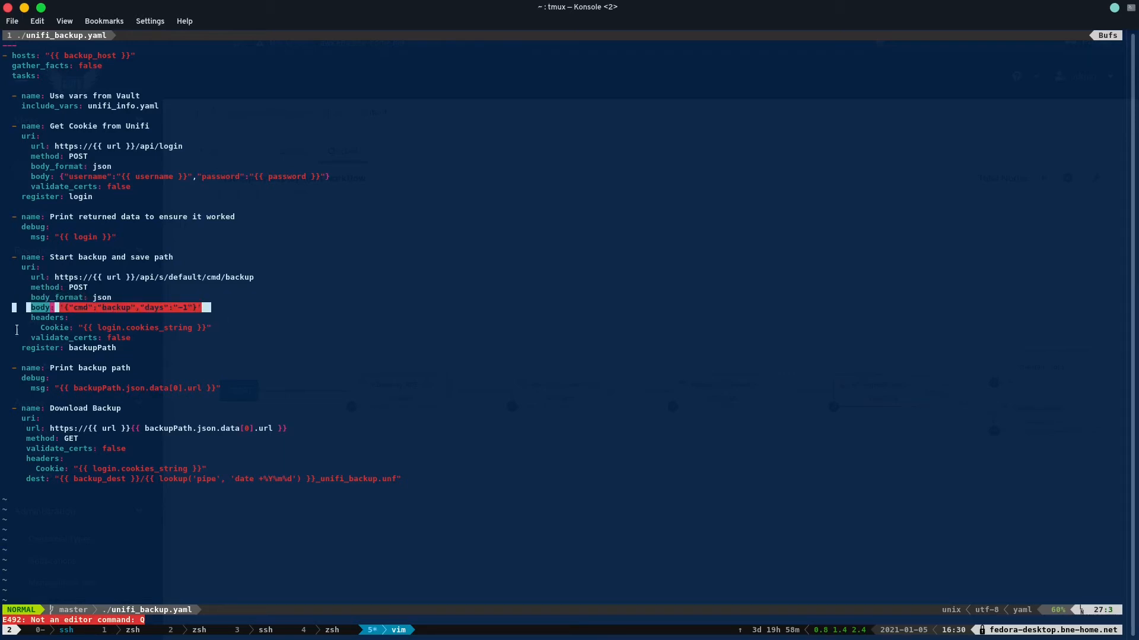
# Step: Move down to the Download Backup task's dest line in unifi_backup.yaml
pyautogui.press('j')
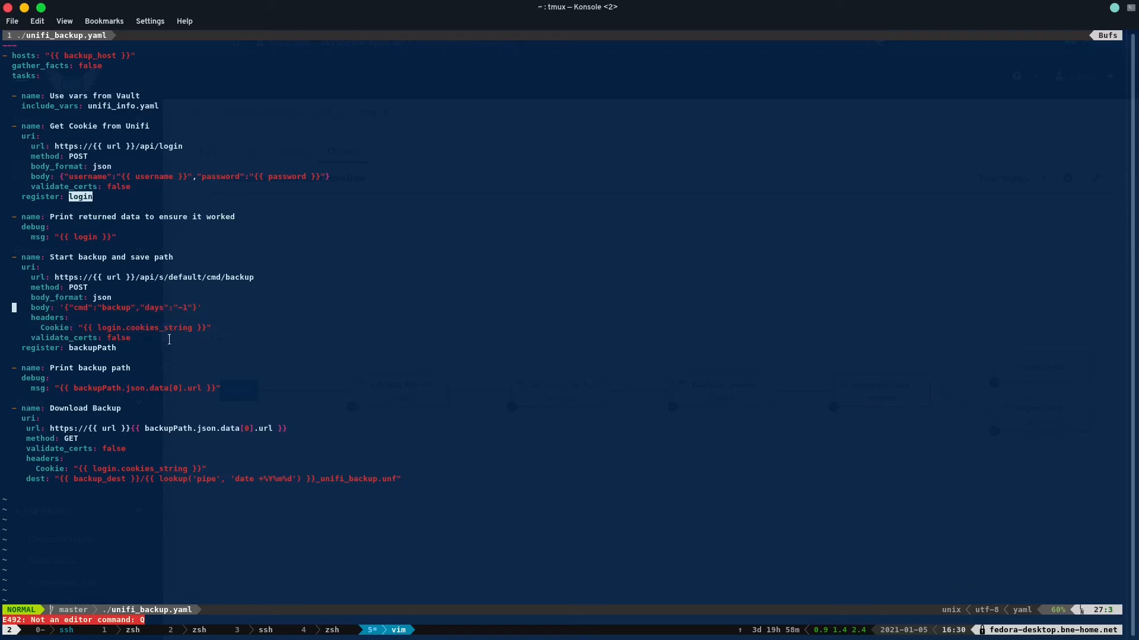
pyautogui.moveTo(223, 323)
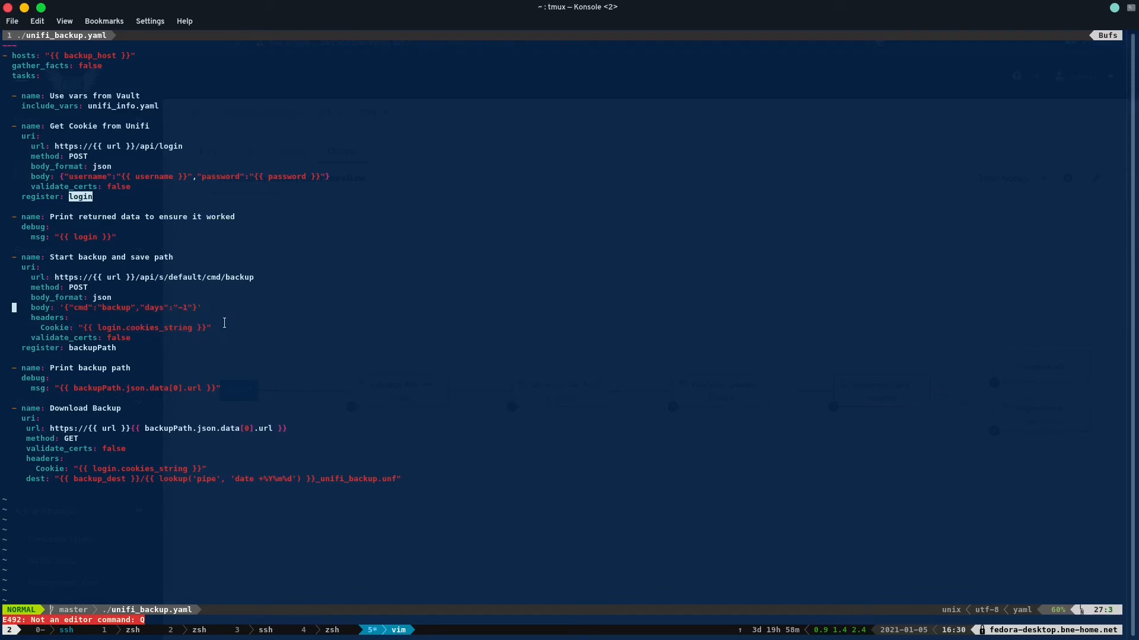
pyautogui.moveTo(197, 181)
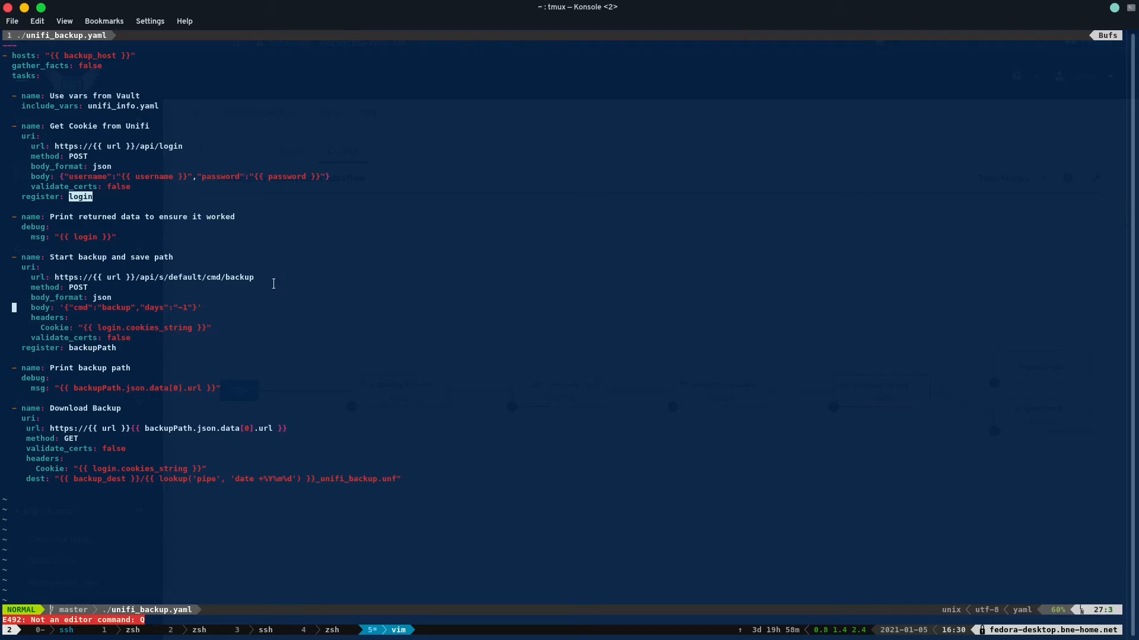
pyautogui.moveTo(188, 277)
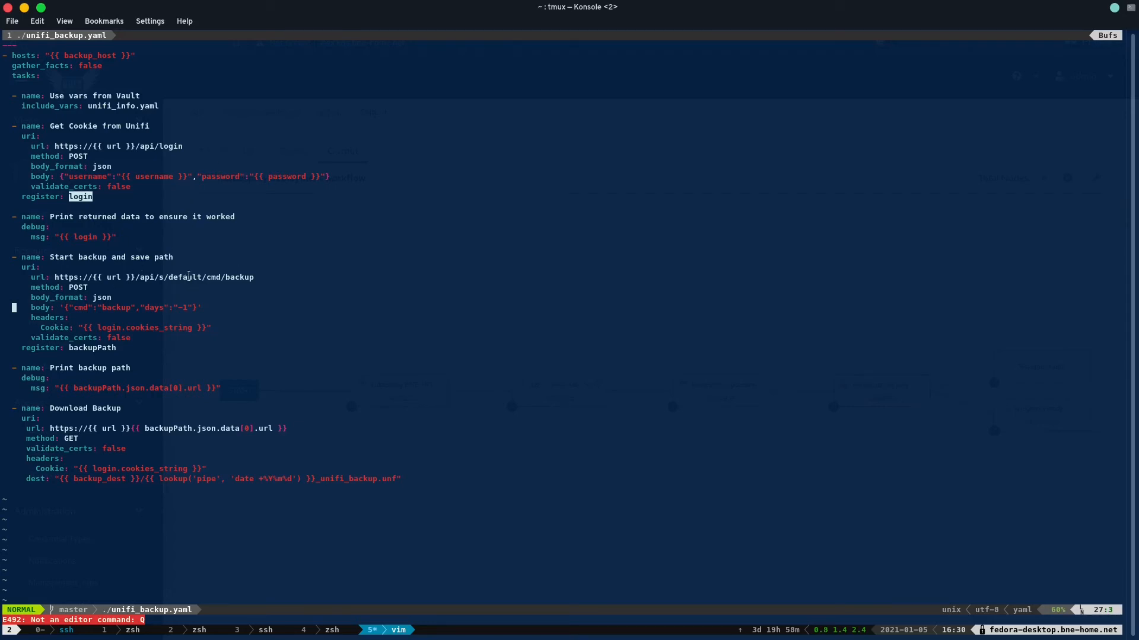
pyautogui.moveTo(156, 341)
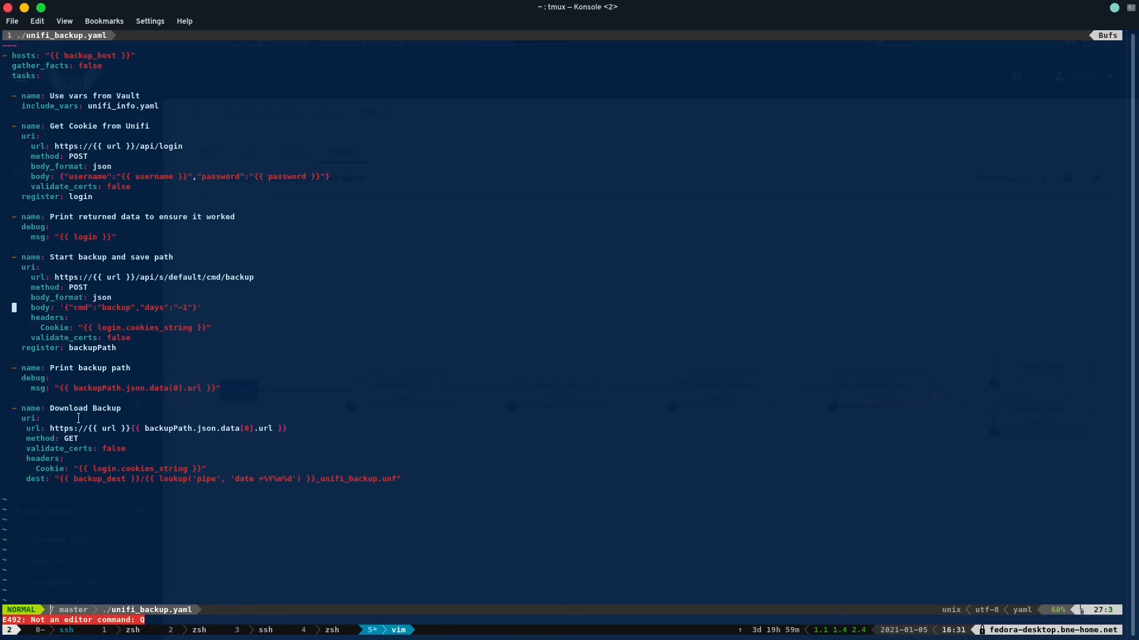
pyautogui.moveTo(138, 440)
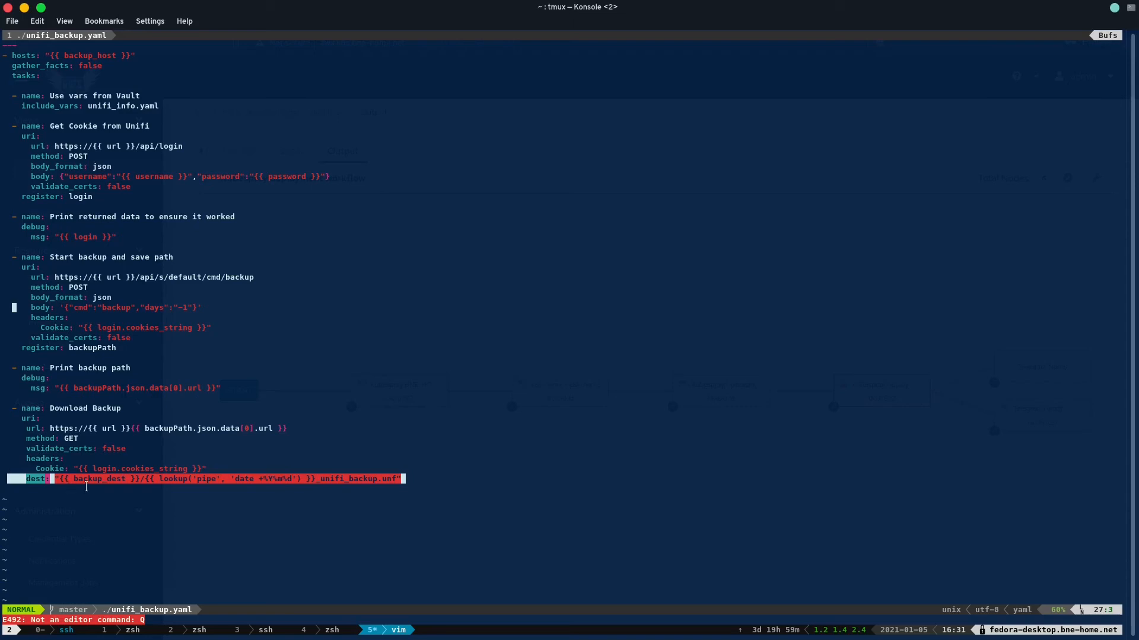
pyautogui.moveTo(350, 478)
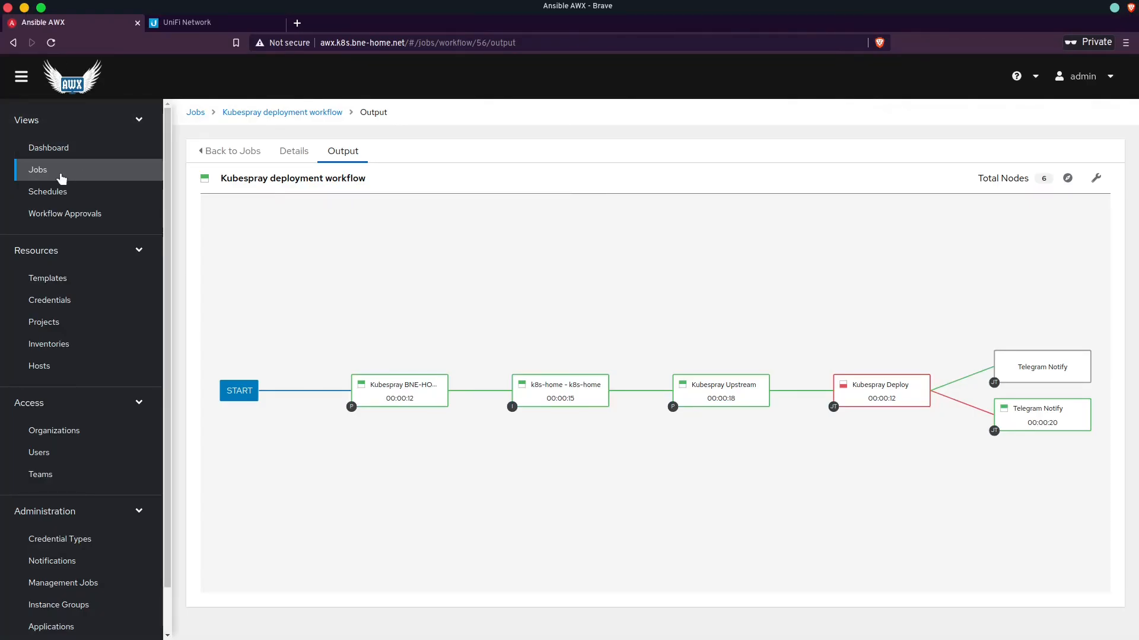
# Step: Open the Unifi Backup node in workflow 69, briefly checking the UniFi Network tab
pyautogui.click(37, 170)
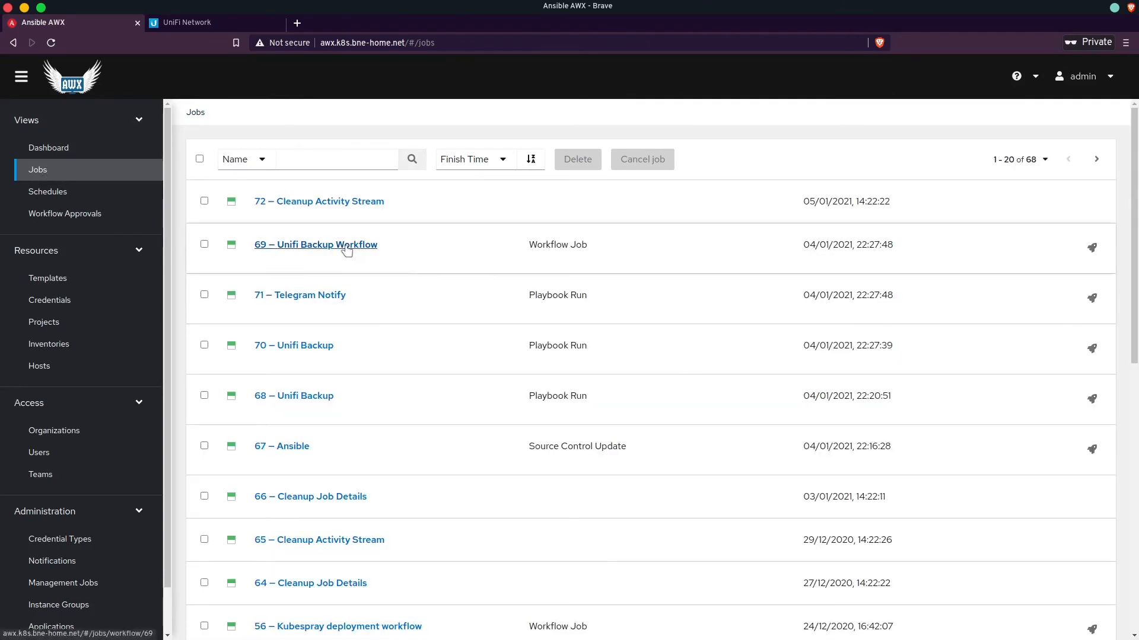
pyautogui.click(316, 244)
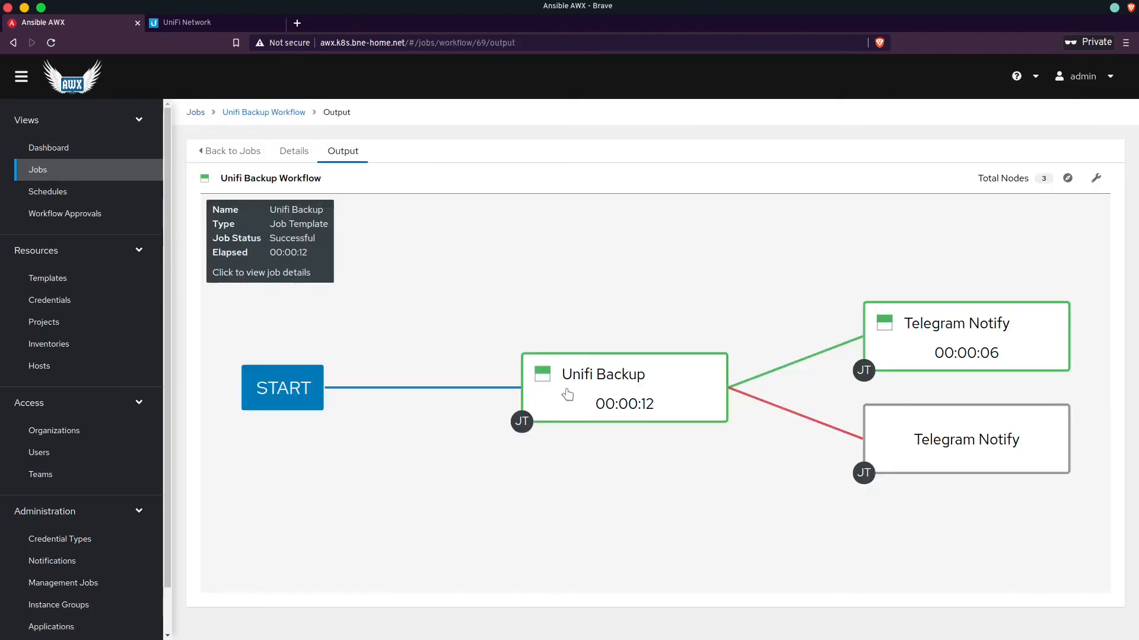
pyautogui.click(603, 387)
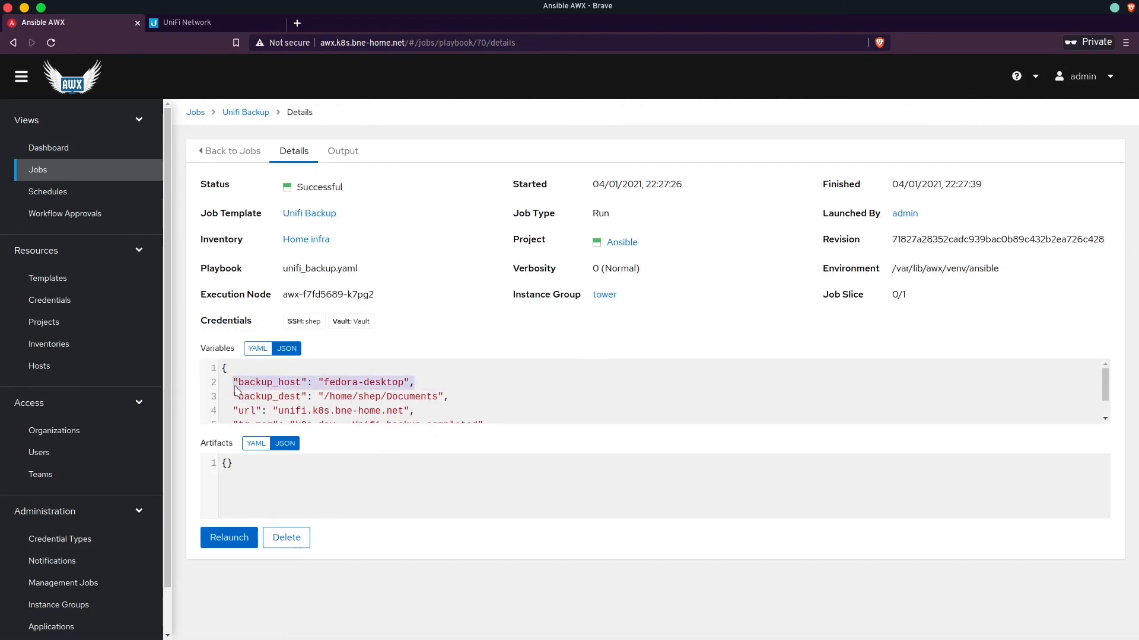
pyautogui.moveTo(408, 420)
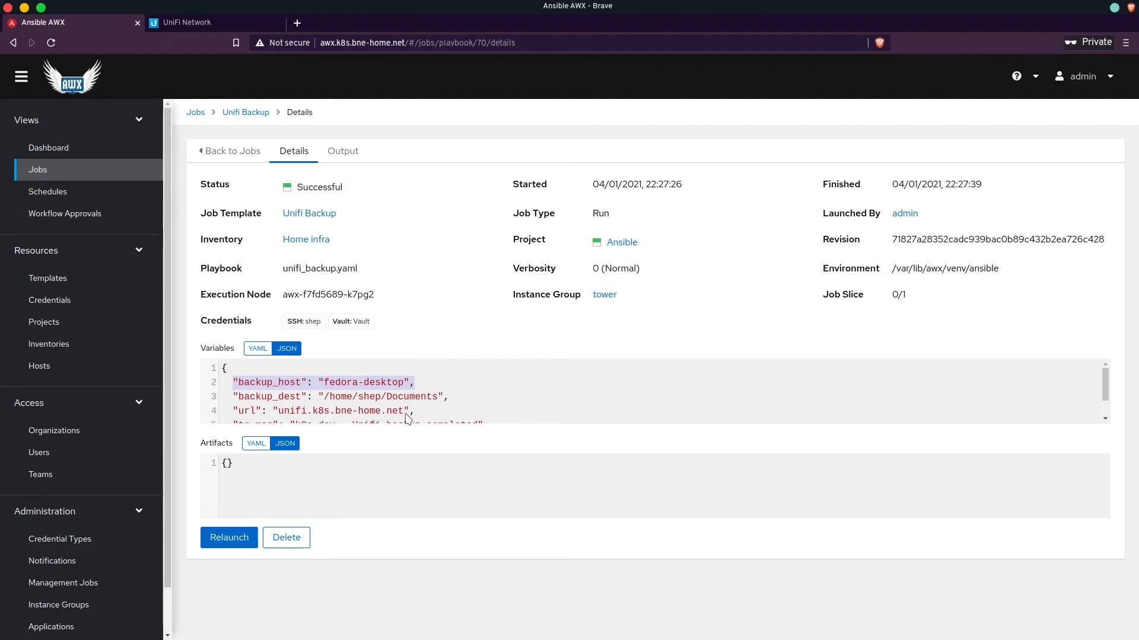
pyautogui.moveTo(450, 409)
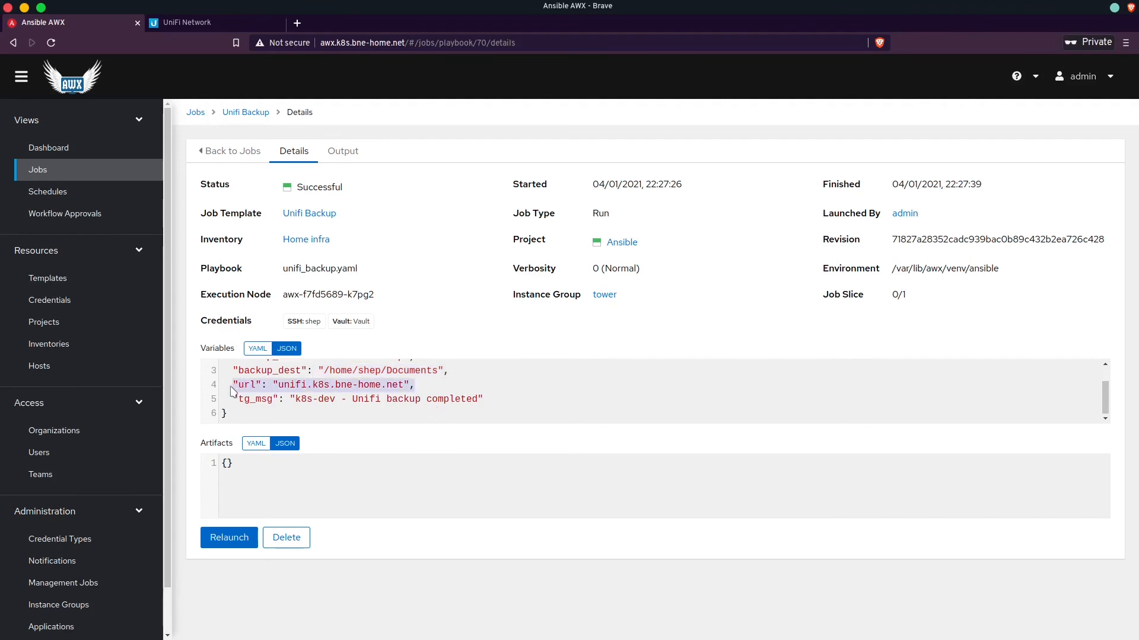
pyautogui.click(187, 23)
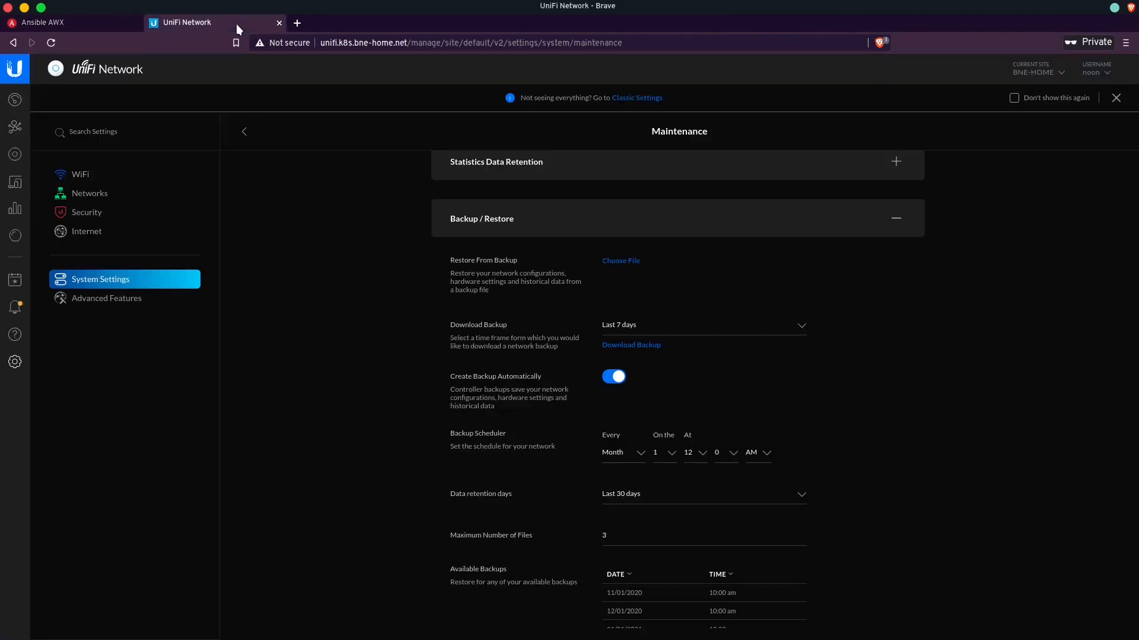
pyautogui.click(43, 23)
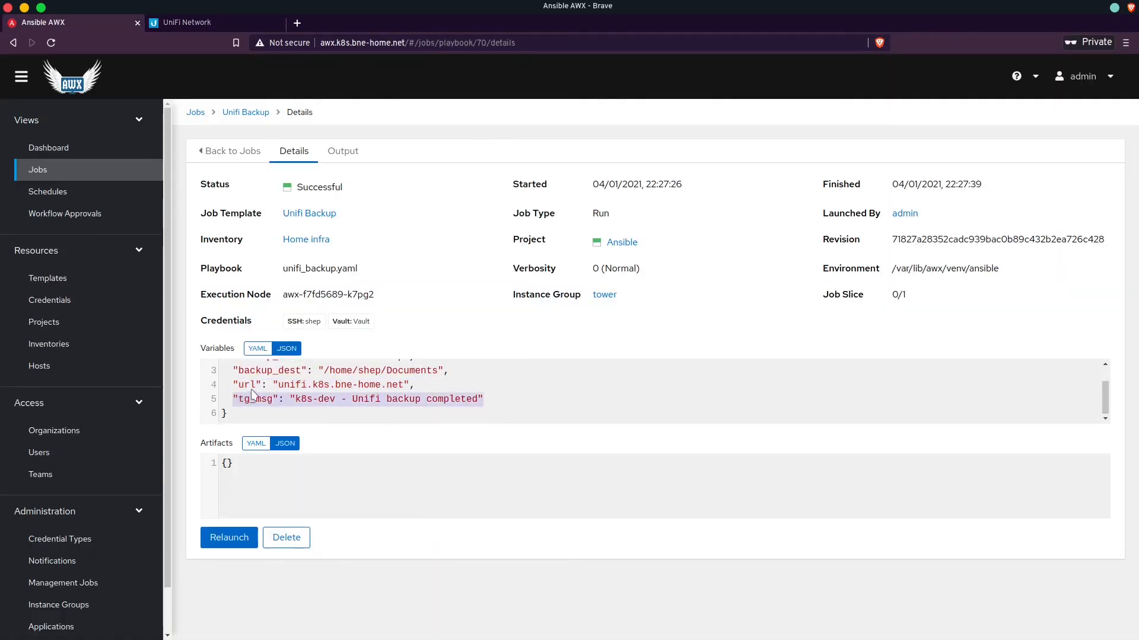
pyautogui.moveTo(53, 176)
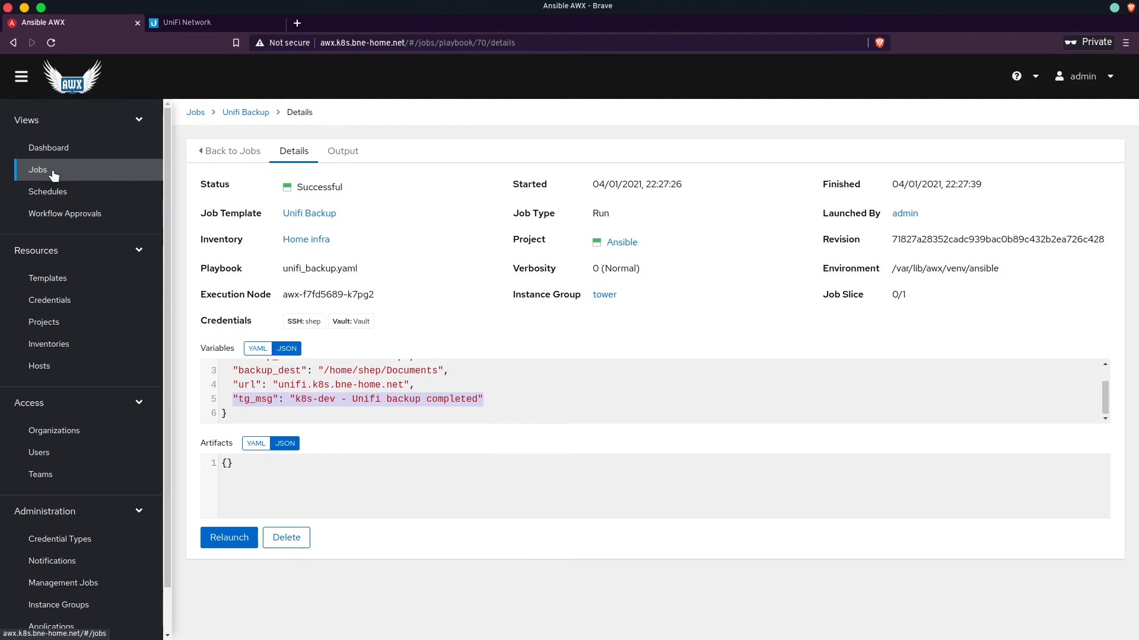
pyautogui.click(38, 170)
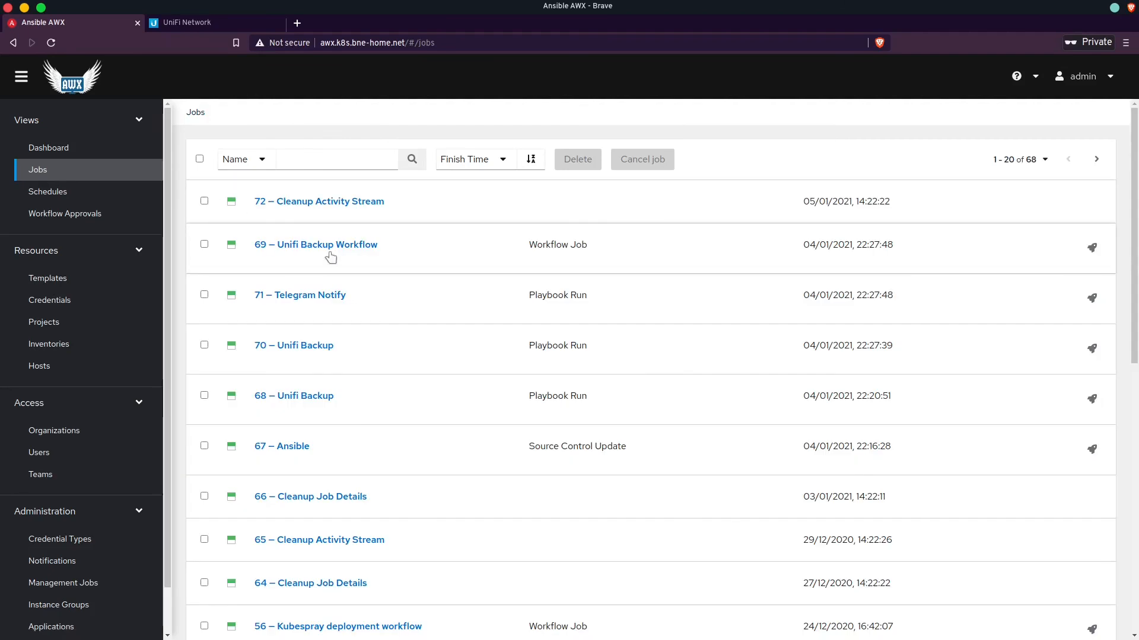
pyautogui.click(316, 244)
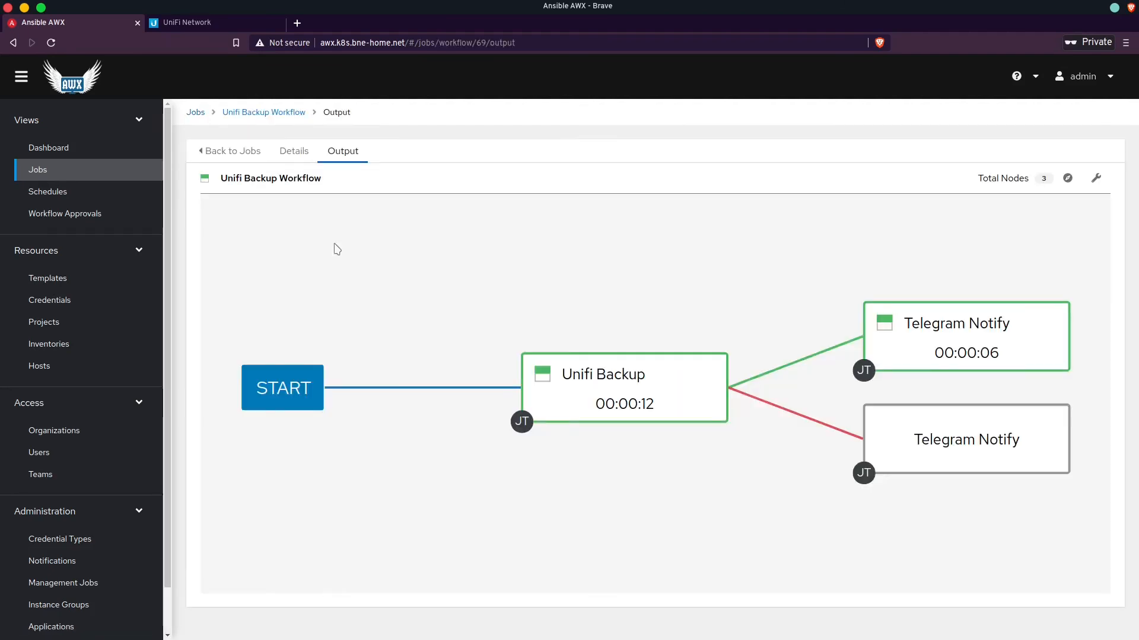
pyautogui.moveTo(708, 406)
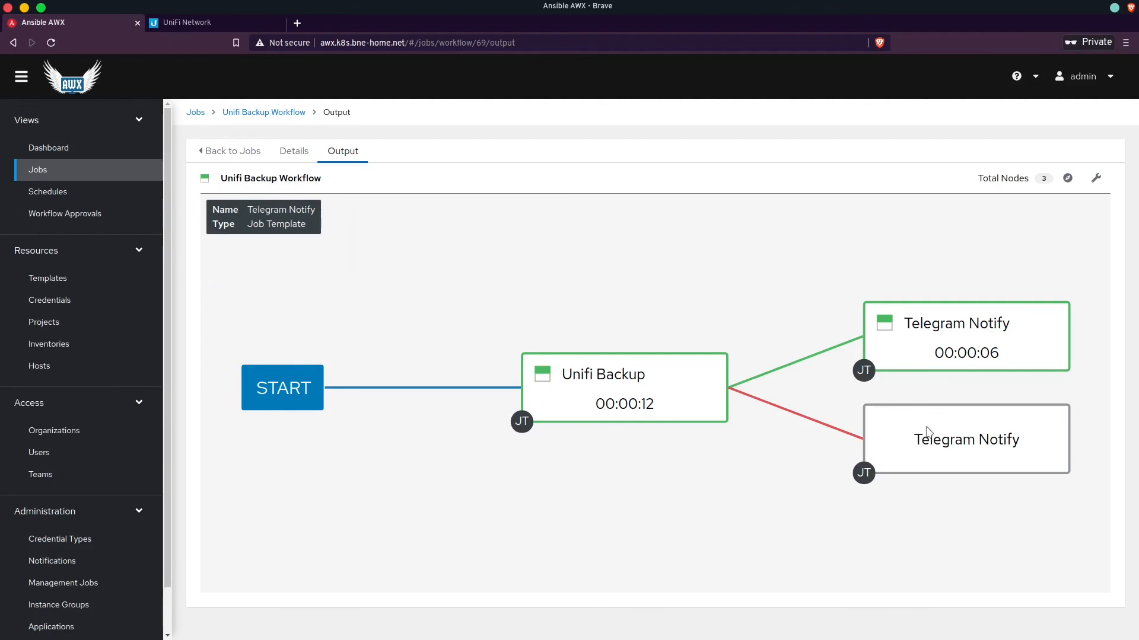
pyautogui.moveTo(646, 402)
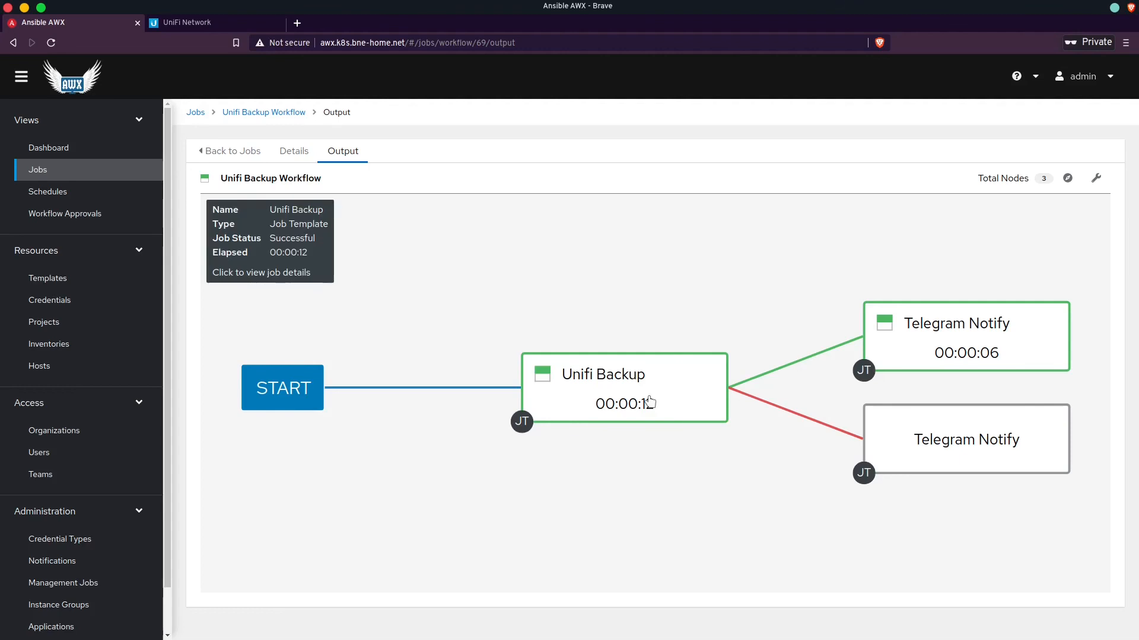
pyautogui.click(624, 389)
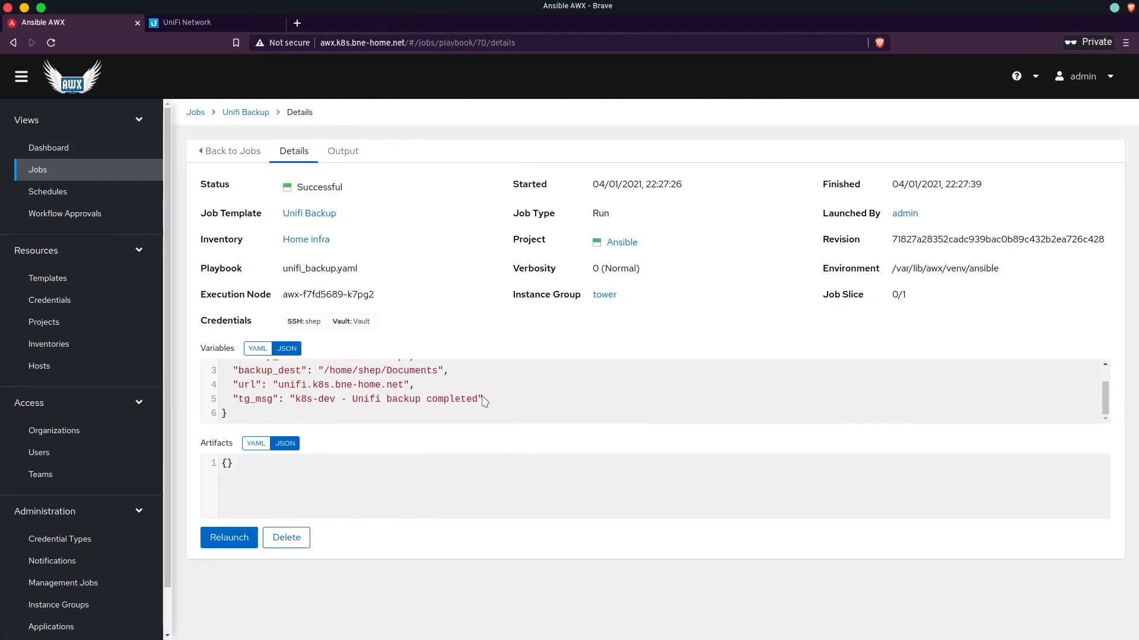
pyautogui.doubleClick(356, 399)
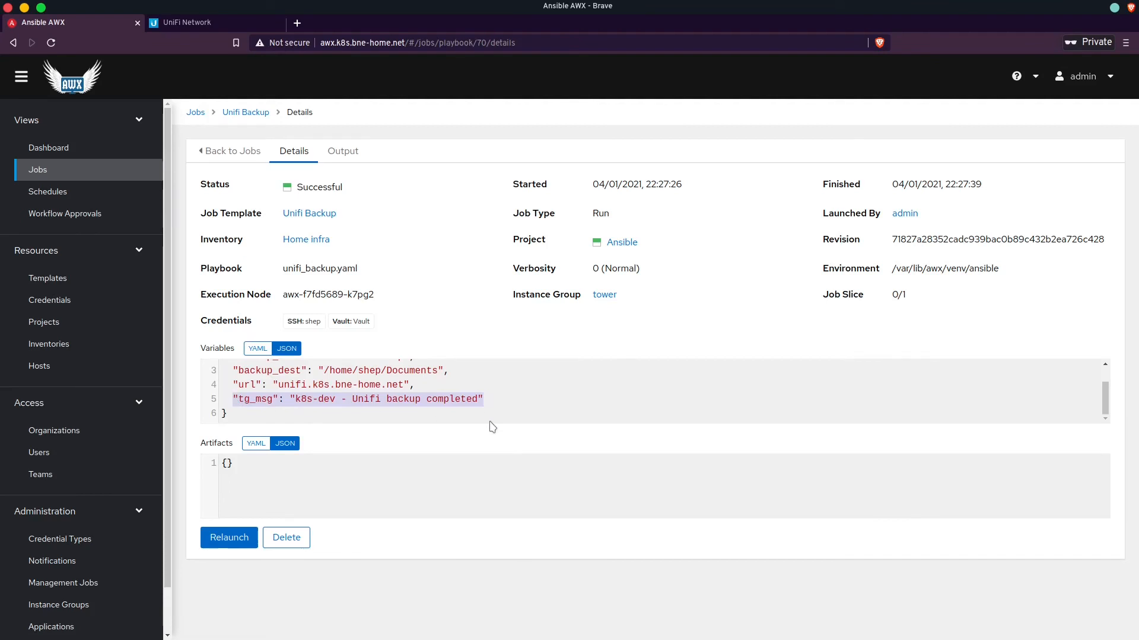
pyautogui.moveTo(538, 442)
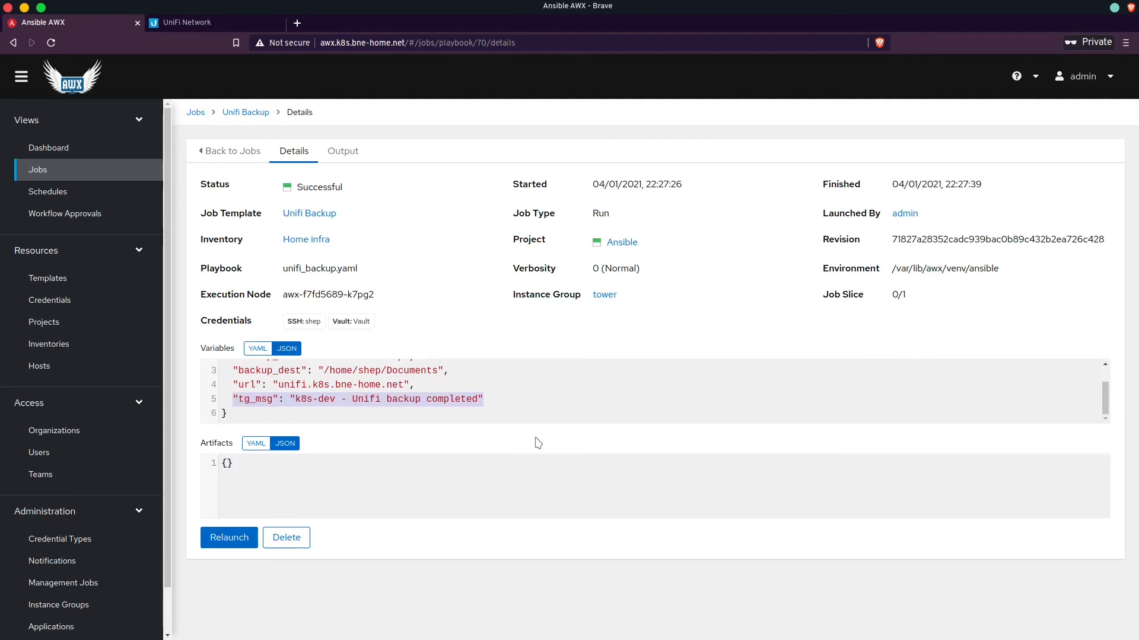
pyautogui.moveTo(513, 436)
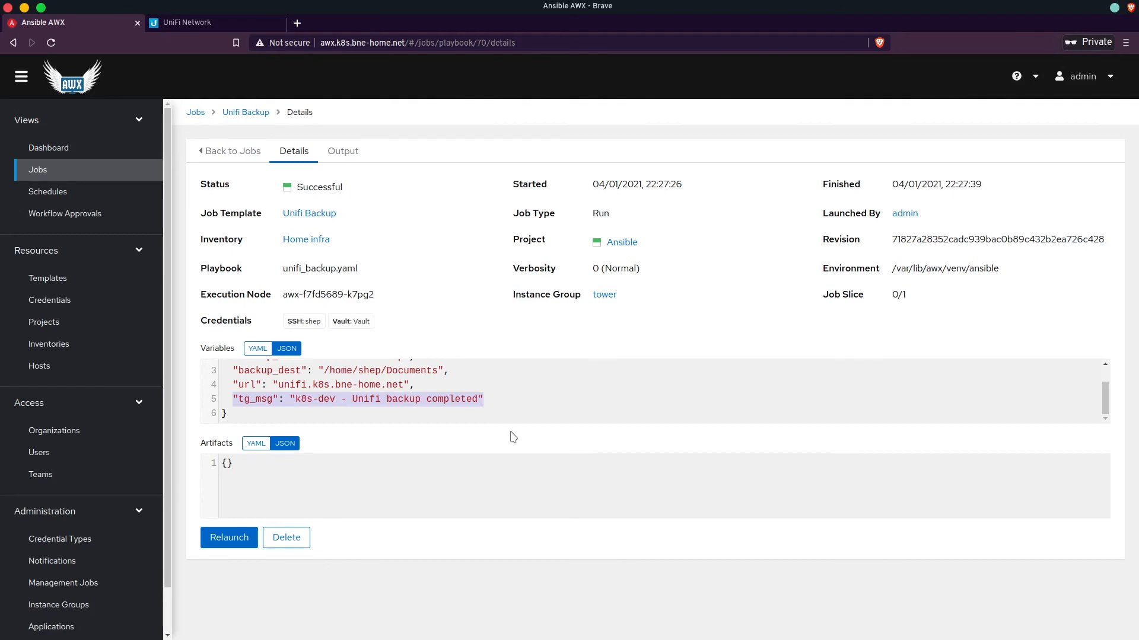
pyautogui.moveTo(452, 434)
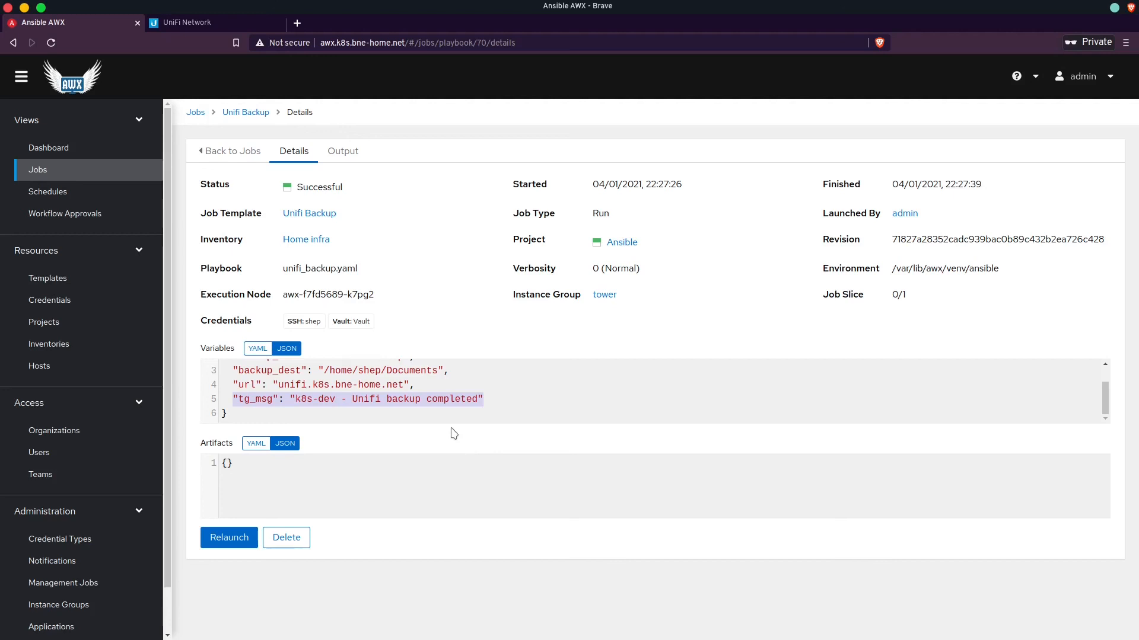